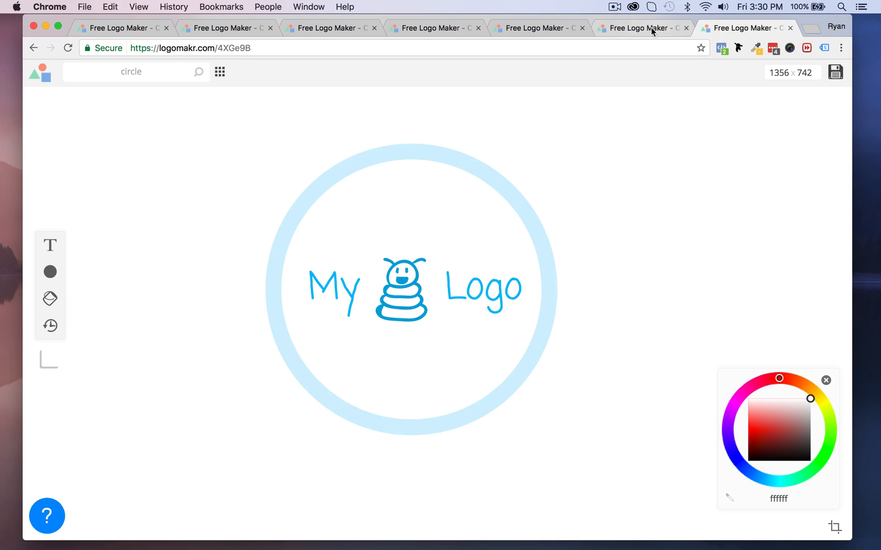
- Browse the example logo tabs, including the lesson outline, ending on the teal-and-green swirl design
left_click(435, 27)
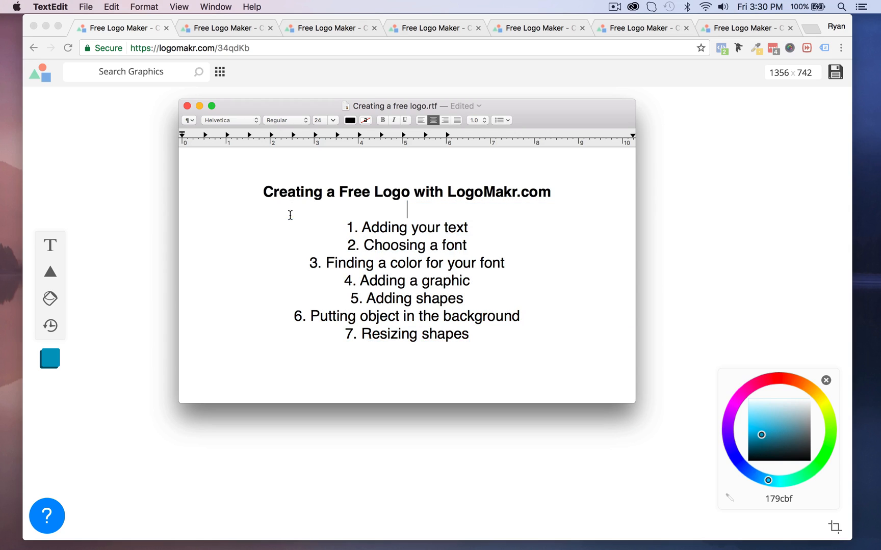
triple_click(408, 228)
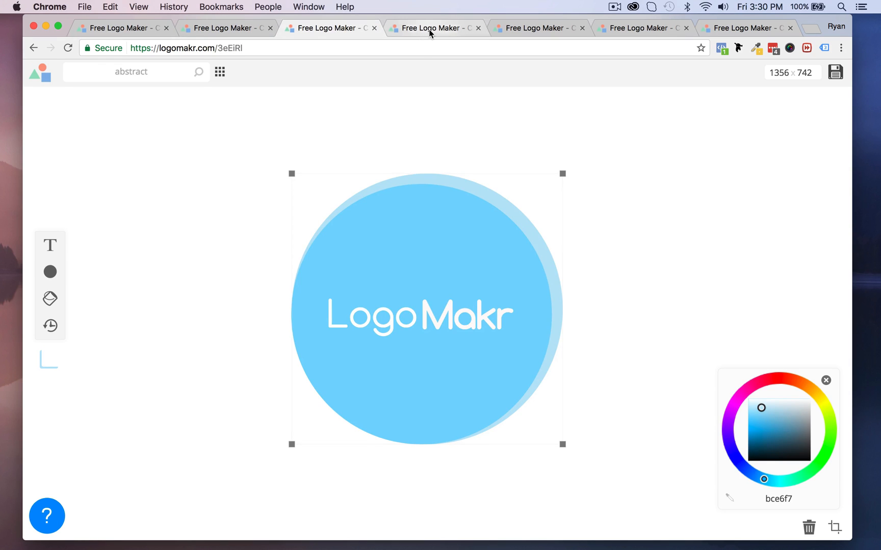
left_click(643, 27)
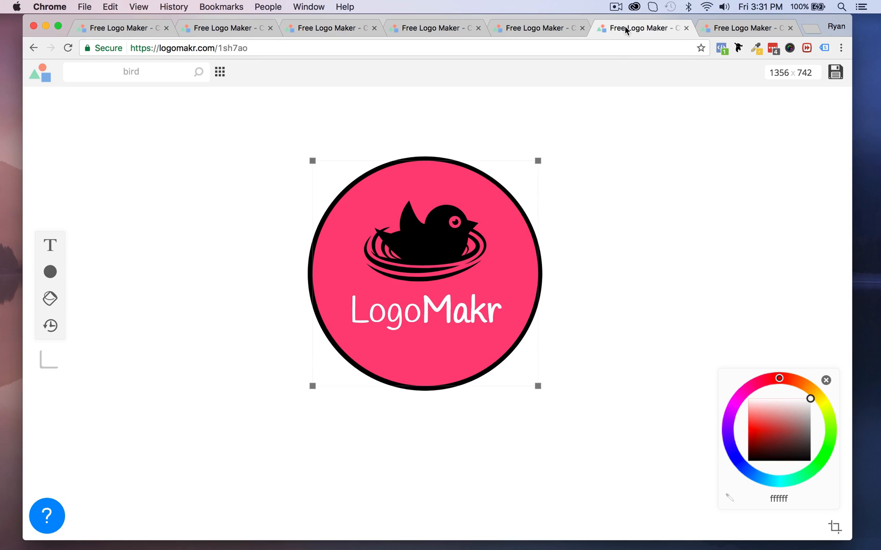
left_click(121, 28)
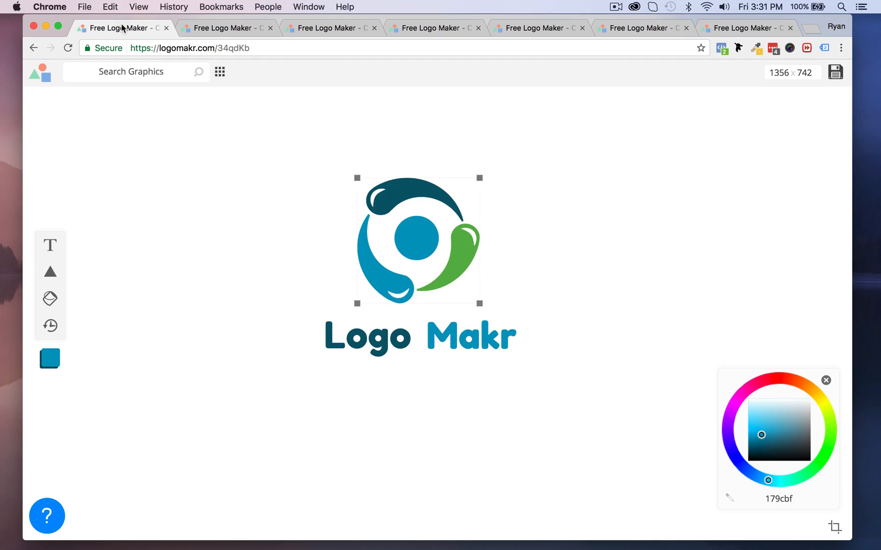
left_click(171, 230)
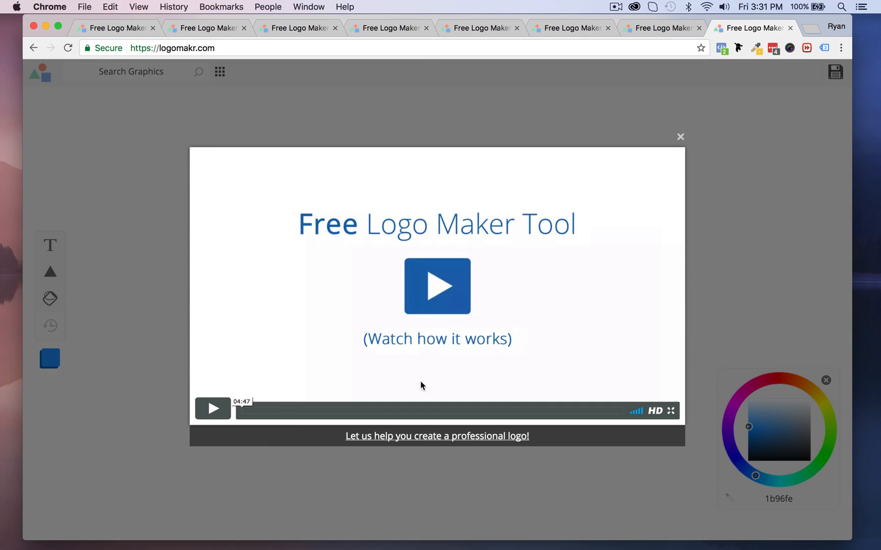
mouse_move(680, 137)
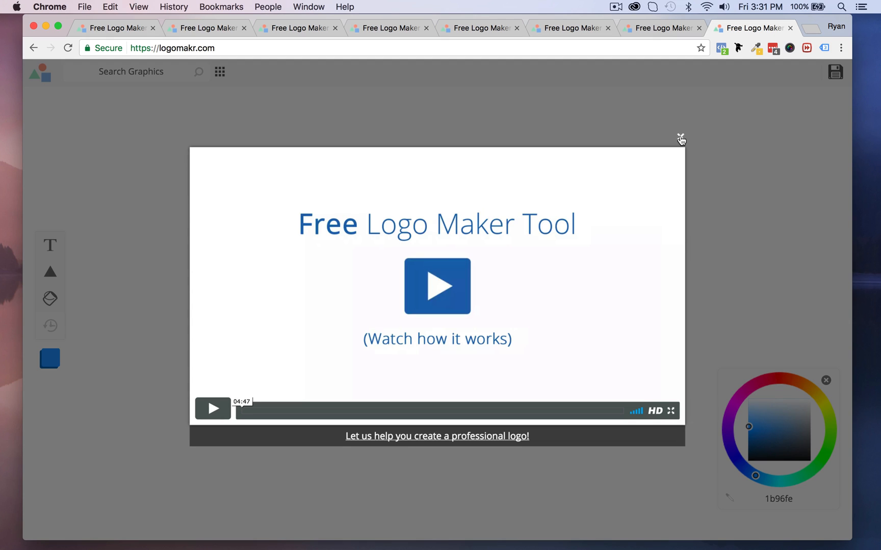
- Close the intro video popup and dismiss the getting-started tour tip
left_click(680, 139)
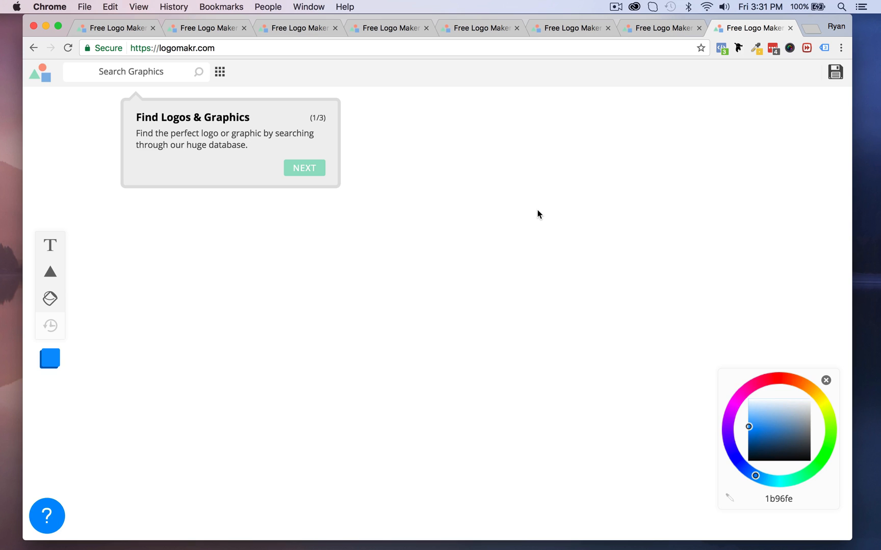
mouse_move(288, 433)
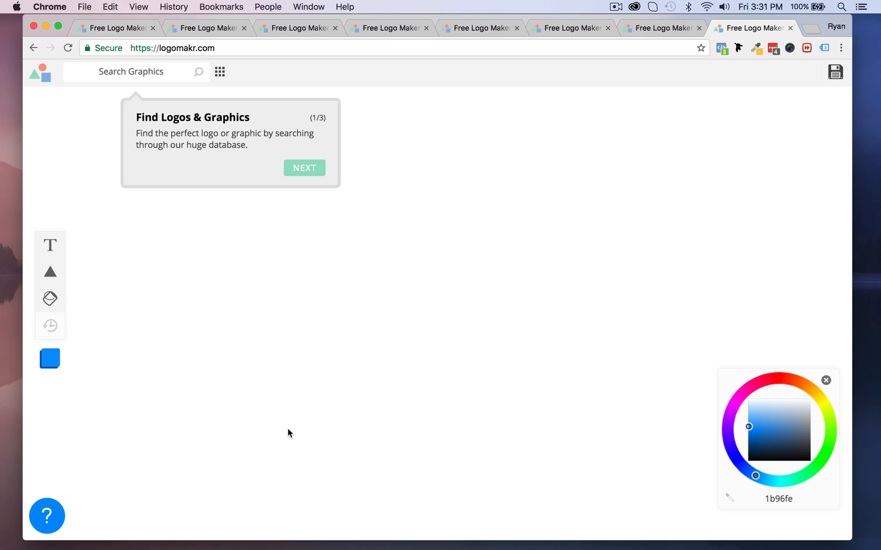
left_click(489, 538)
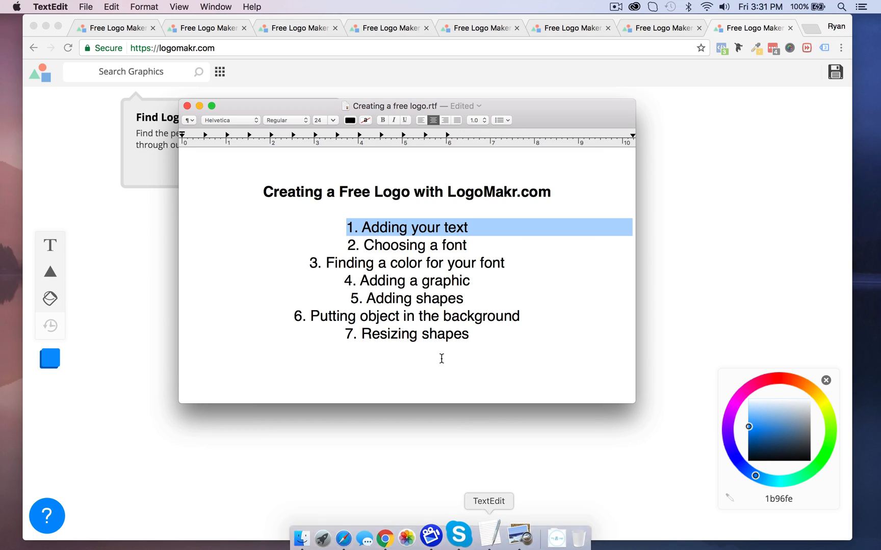
mouse_move(96, 260)
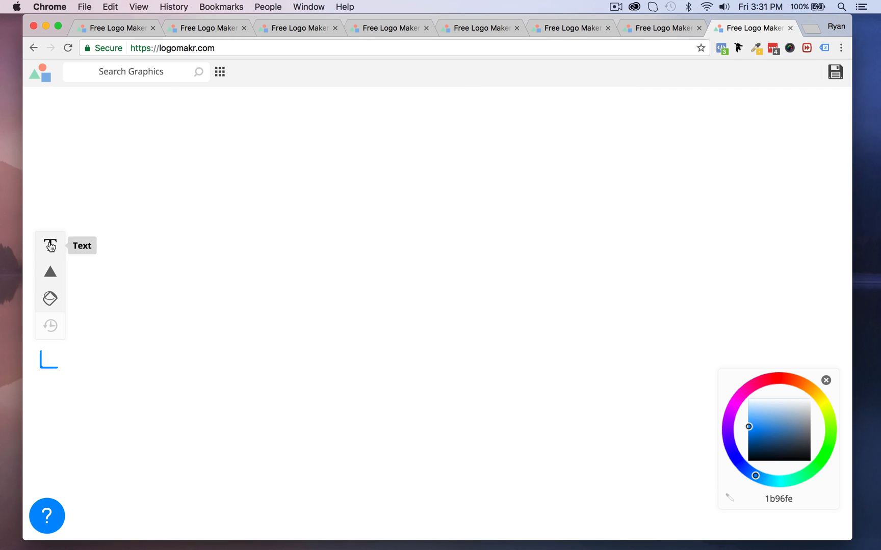
- Add a new text element and type 'Logo Makr' into it
left_click(50, 246)
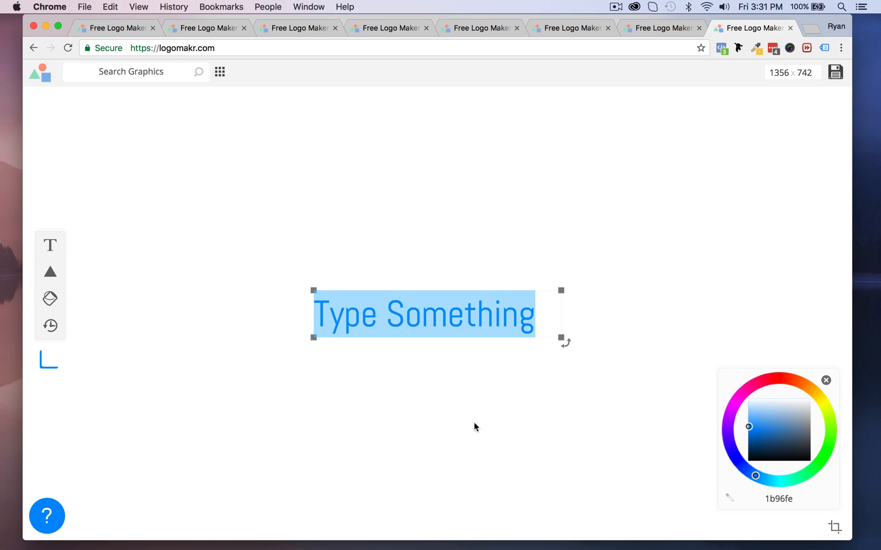
mouse_move(487, 533)
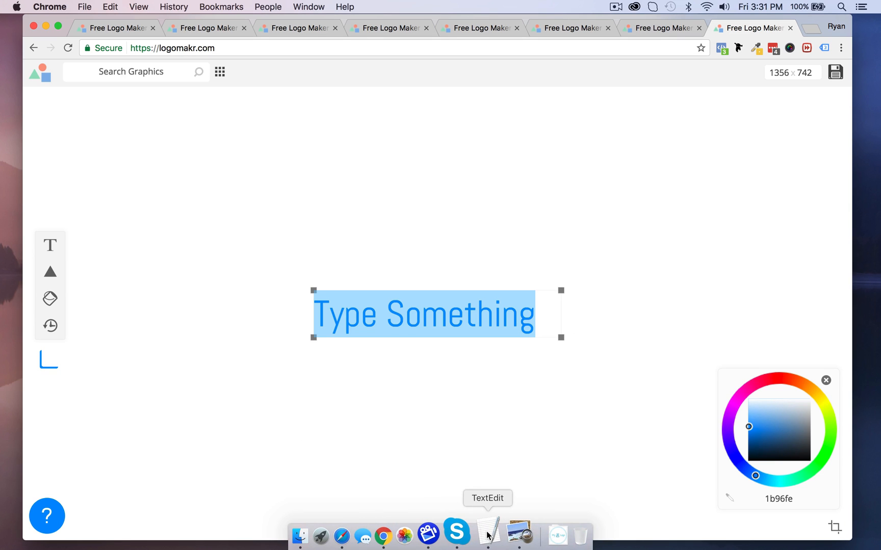
mouse_move(522, 315)
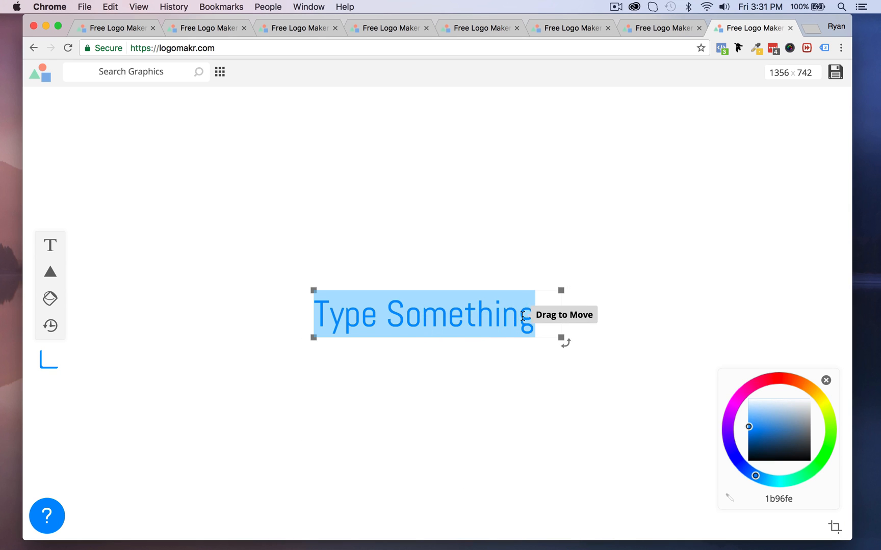
type("Log")
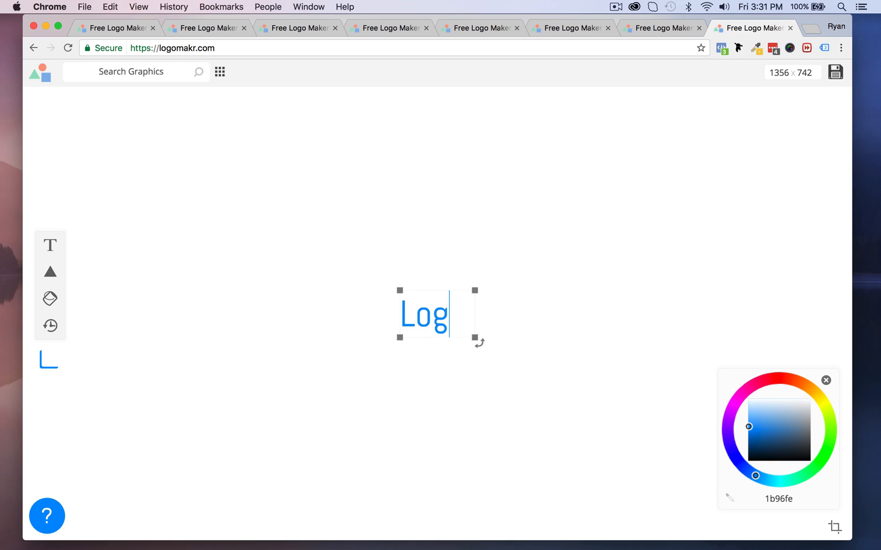
type("oMakr")
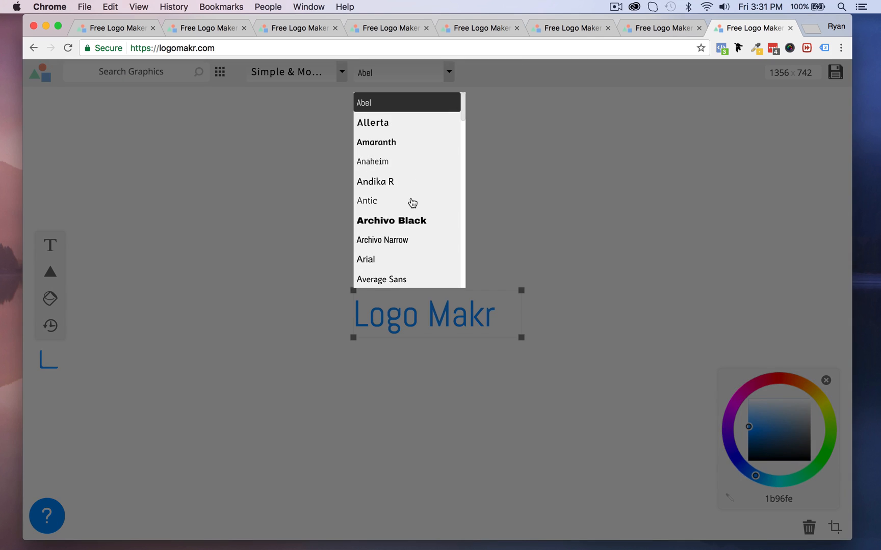
- Apply the bold italic speed-lined font from the Fun & Funky category to the text
scroll("down", 3)
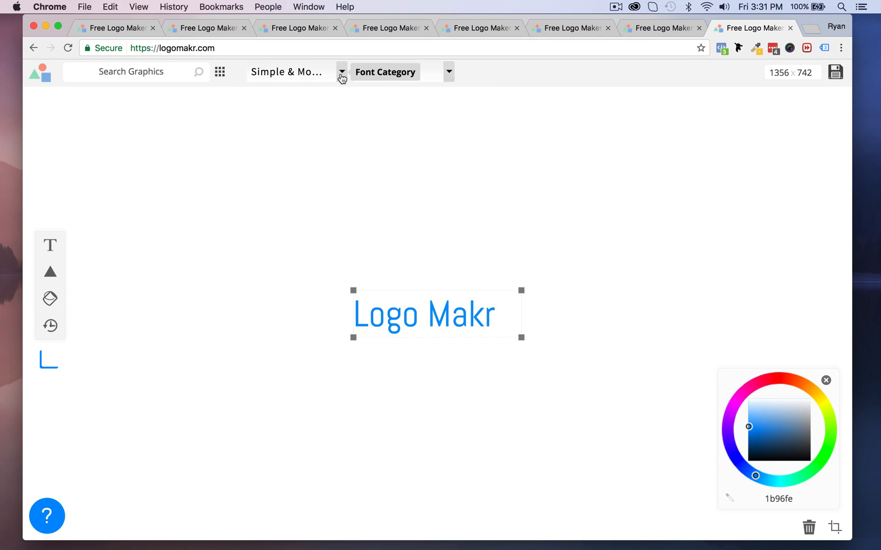
left_click(449, 72)
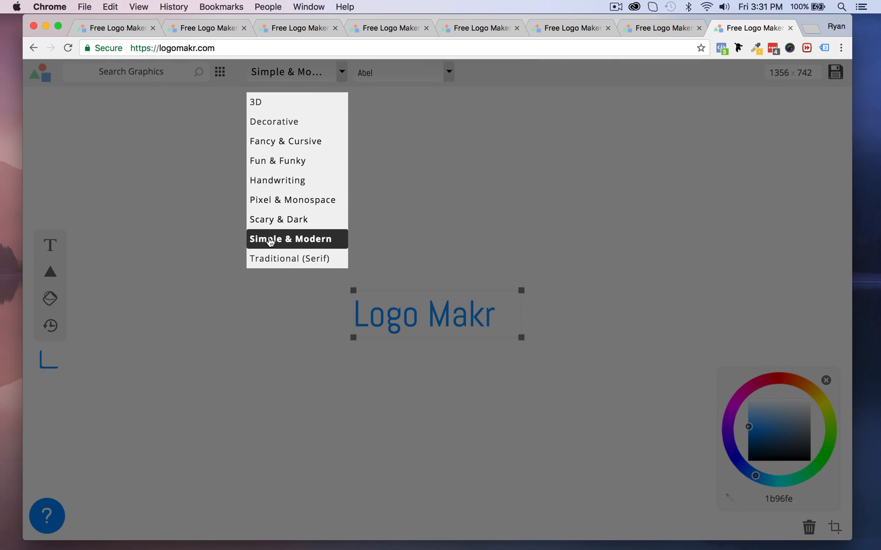
mouse_move(272, 172)
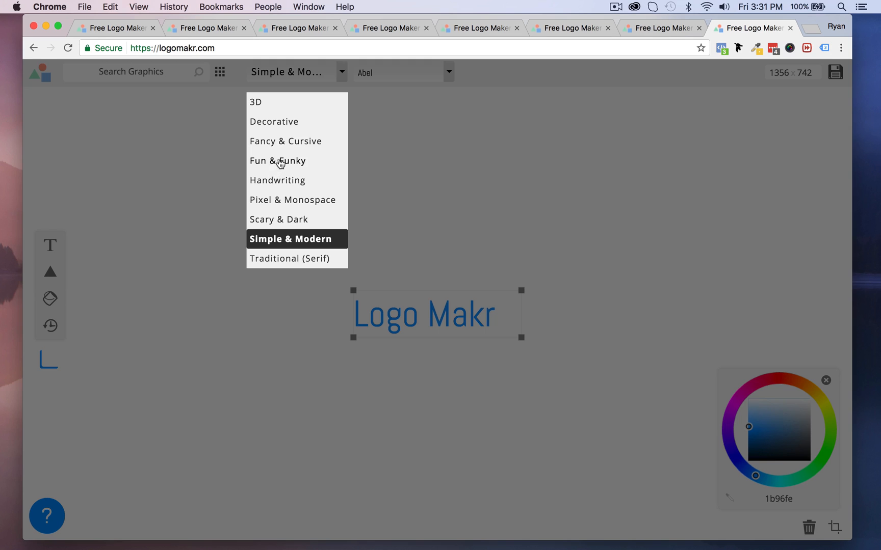
left_click(277, 161)
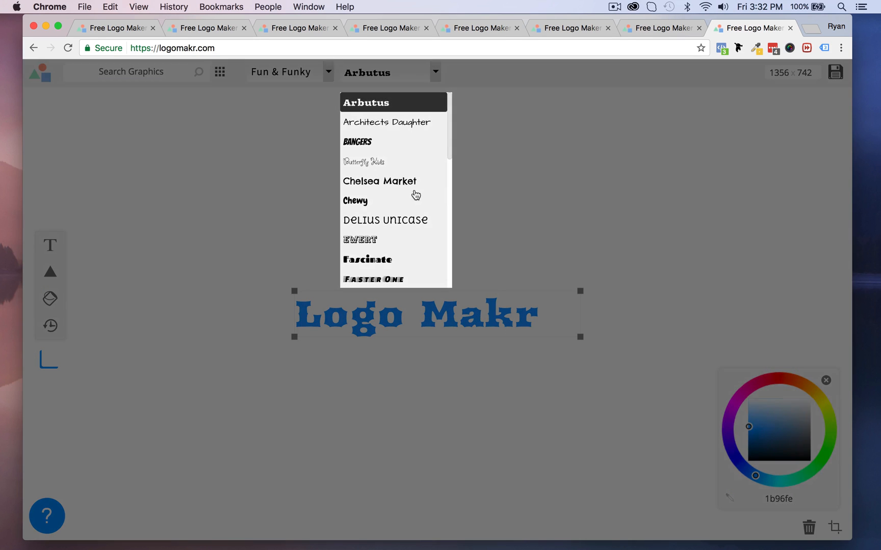
left_click(373, 279)
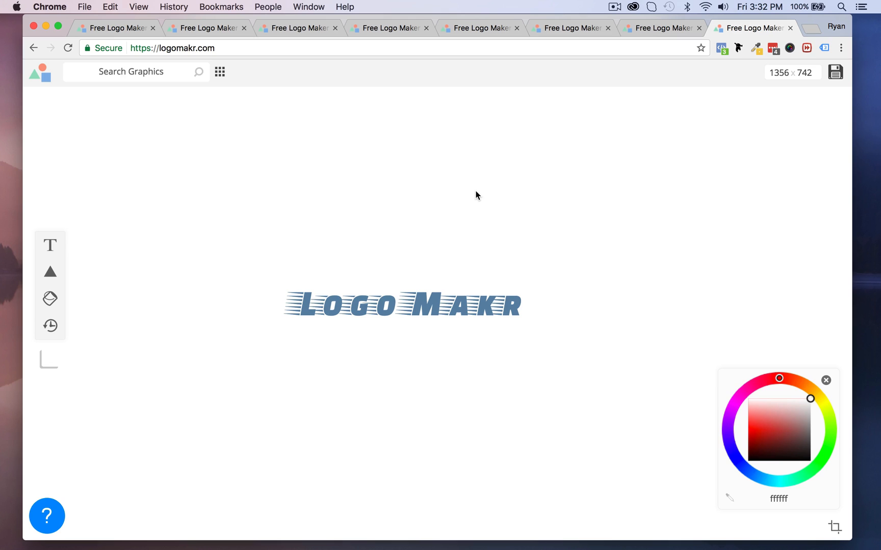
mouse_move(398, 273)
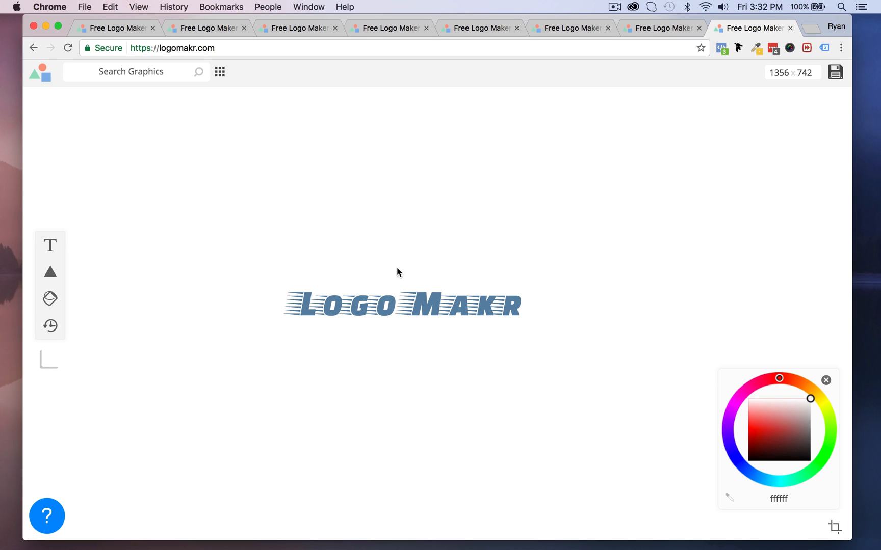
- Select the Logo Makr text, then view the abstract blue circle and My Logo examples
left_click(402, 304)
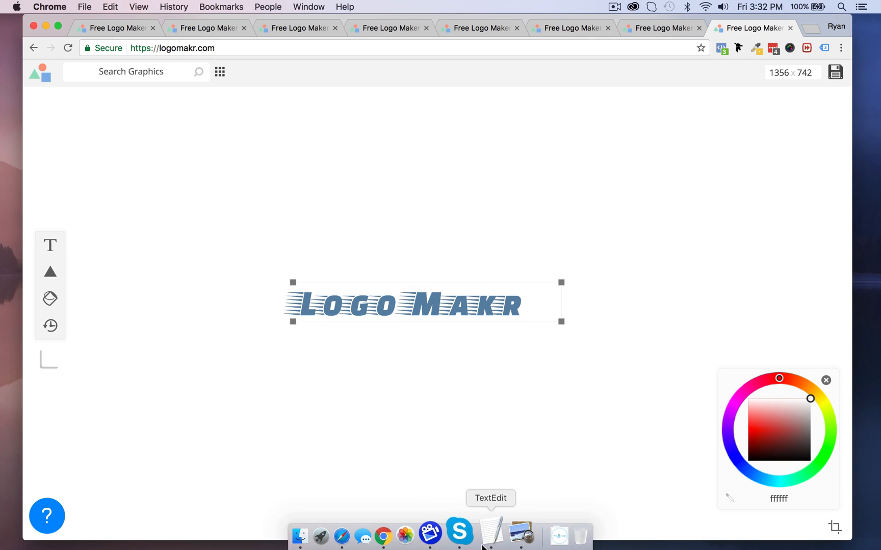
left_click(492, 537)
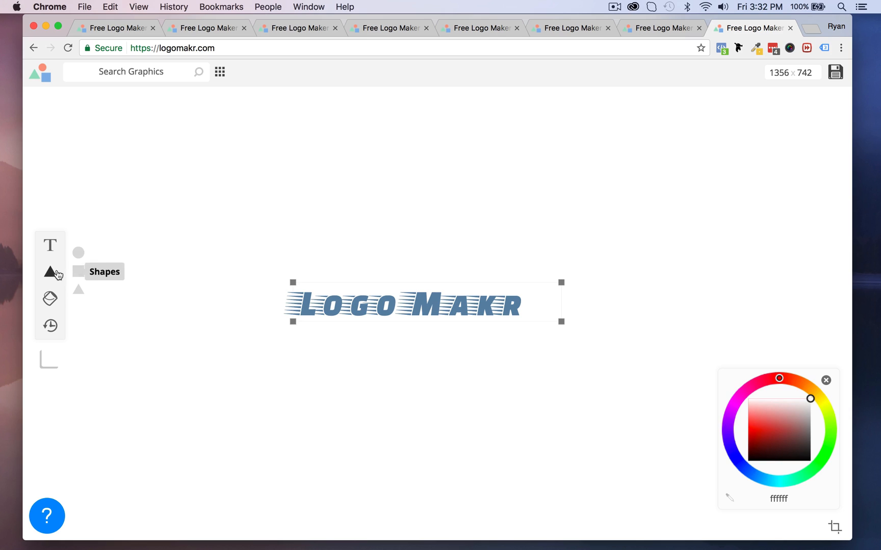
mouse_move(323, 145)
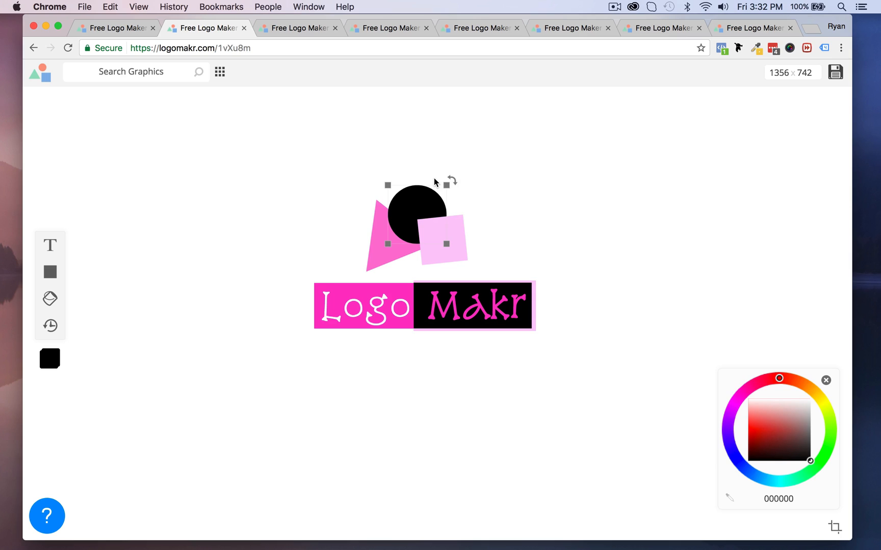
mouse_move(291, 147)
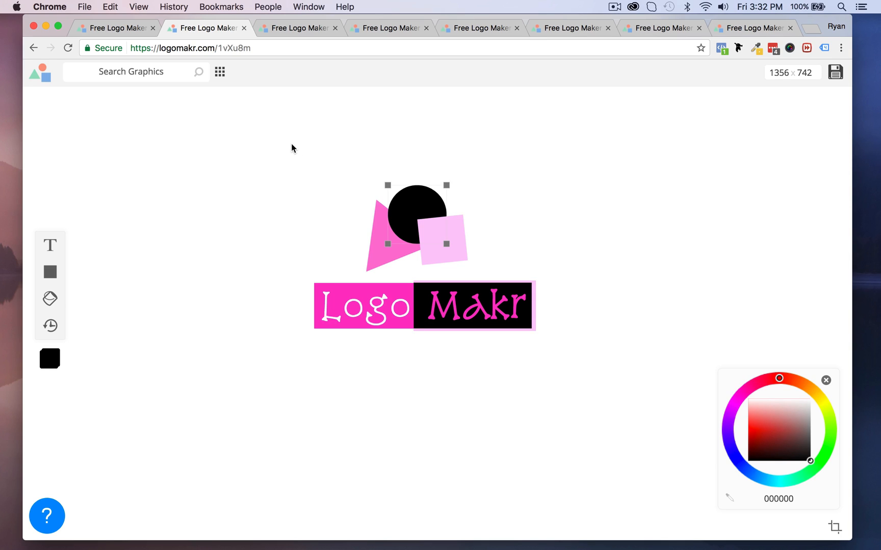
left_click(298, 28)
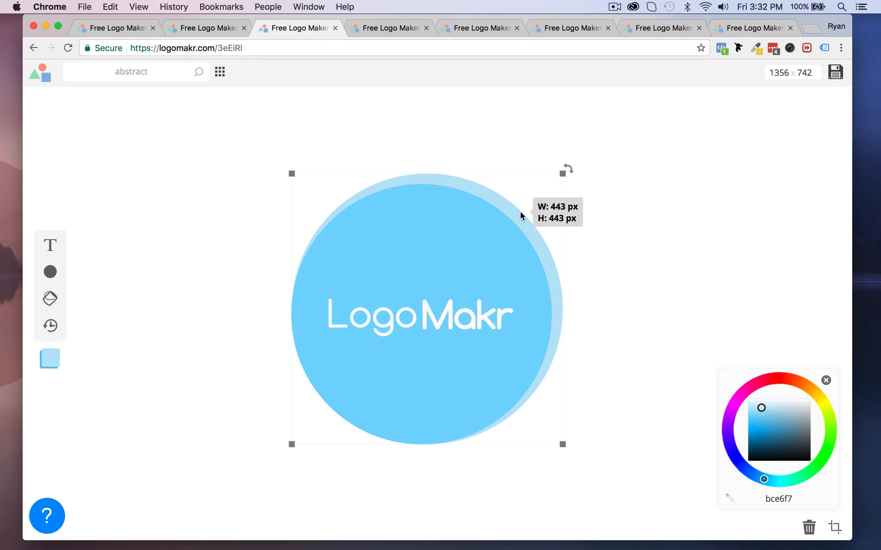
mouse_move(597, 185)
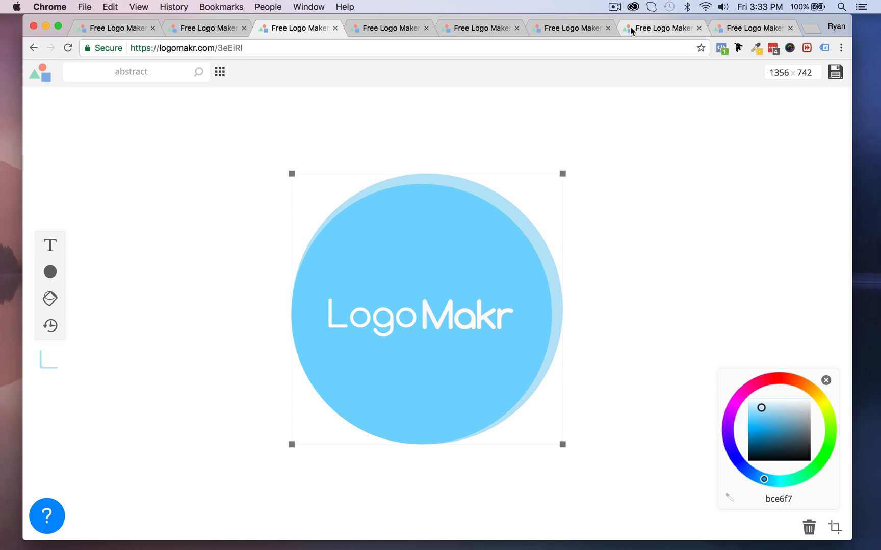
left_click(662, 28)
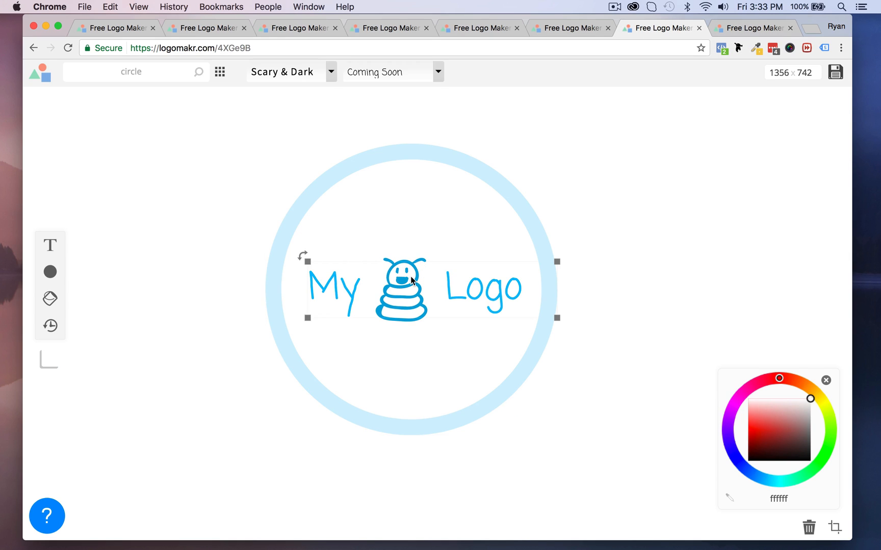
- View the bird-in-nest, heart and swirl examples, then return to the speed-lines text design
left_click(569, 28)
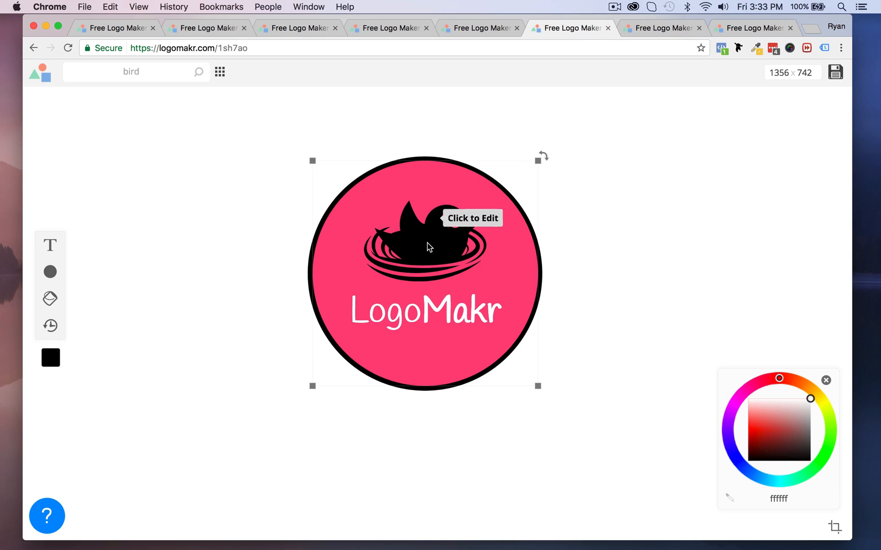
left_click(480, 28)
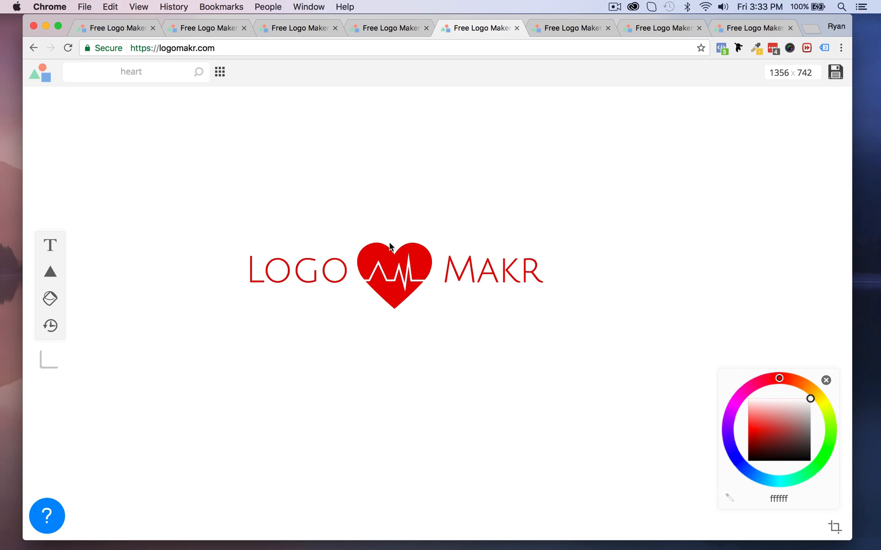
left_click(115, 27)
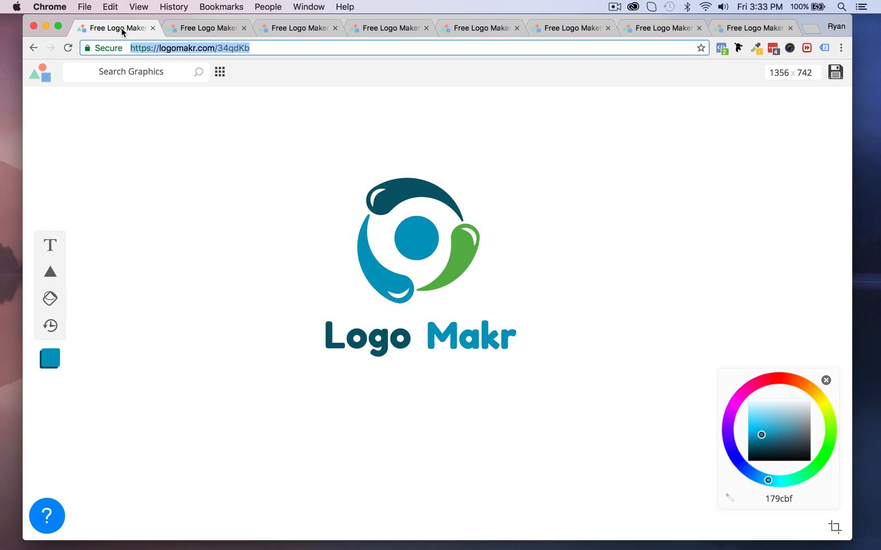
left_click(418, 240)
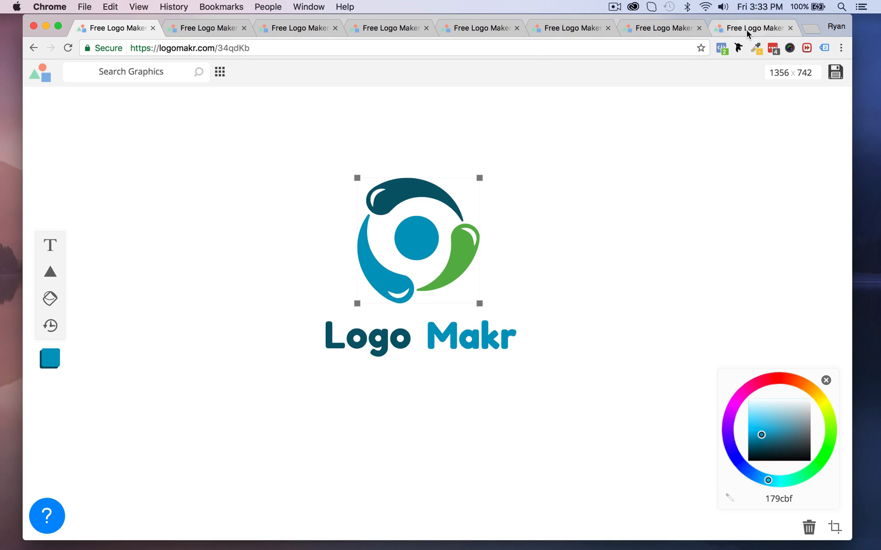
left_click(754, 28)
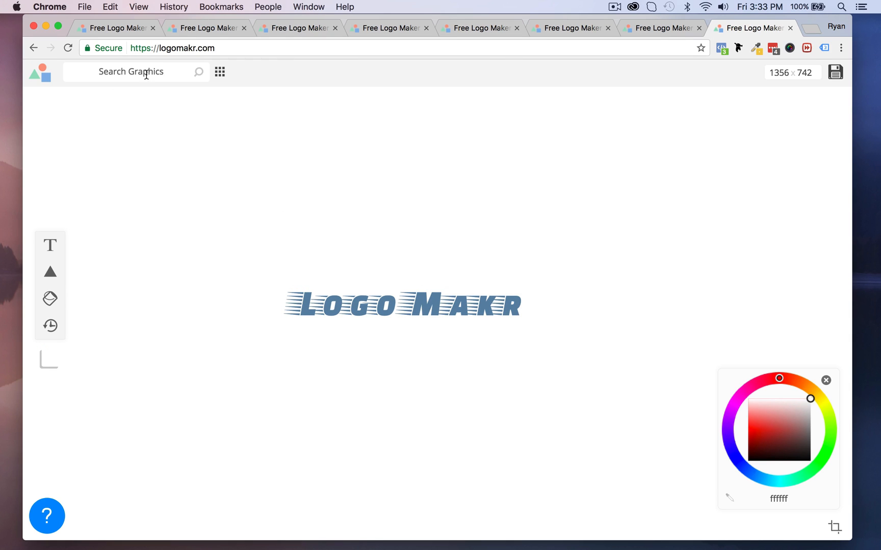
- Search the graphics library for 'car', running the search twice
type("car")
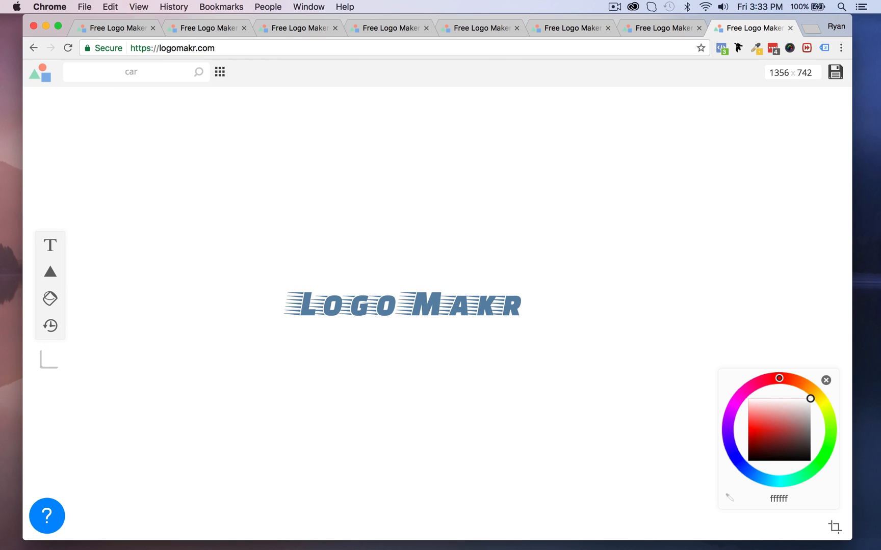
left_click(199, 72)
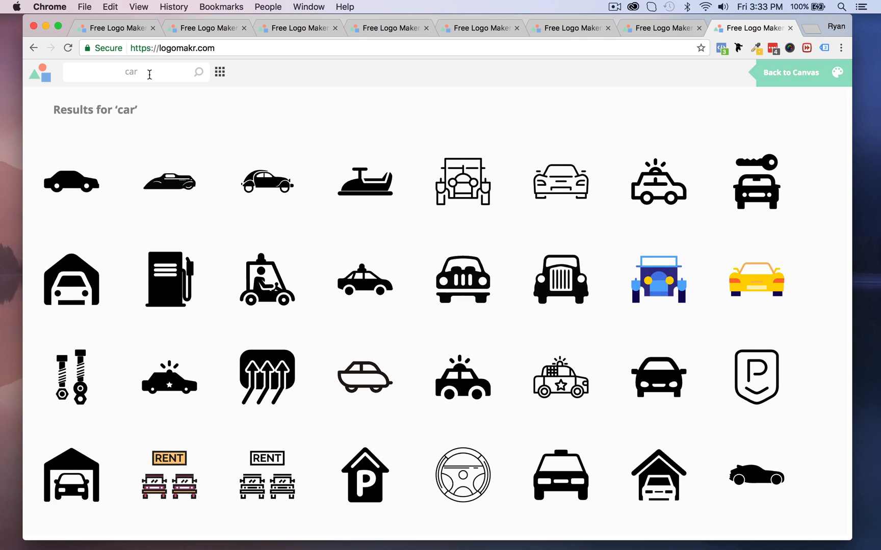
left_click(789, 72)
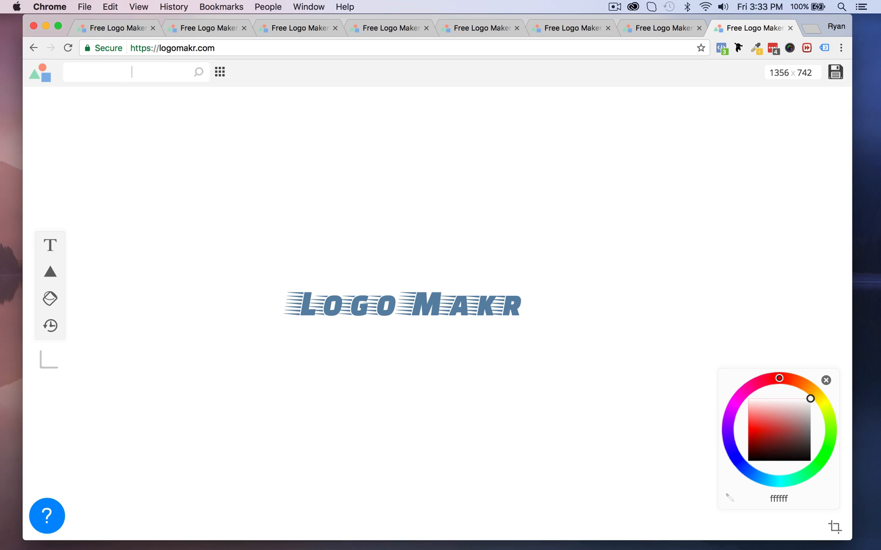
type("ca")
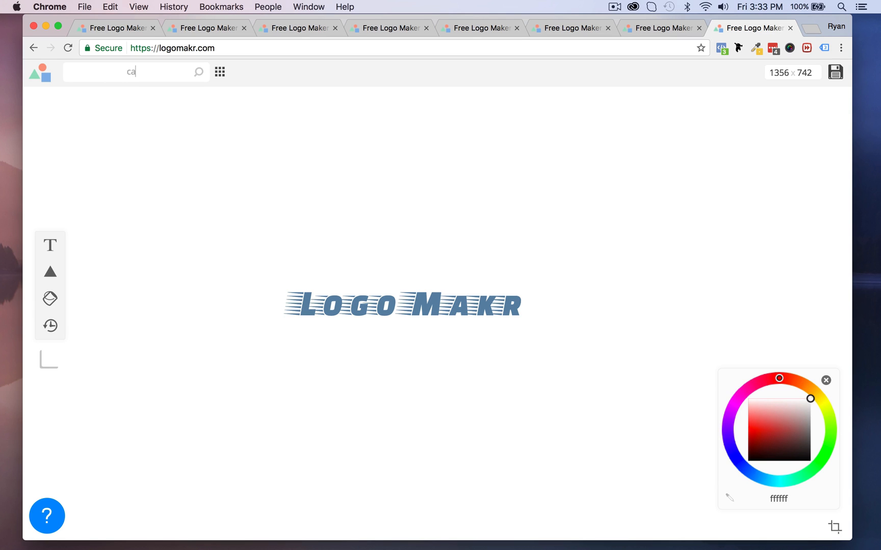
type("r")
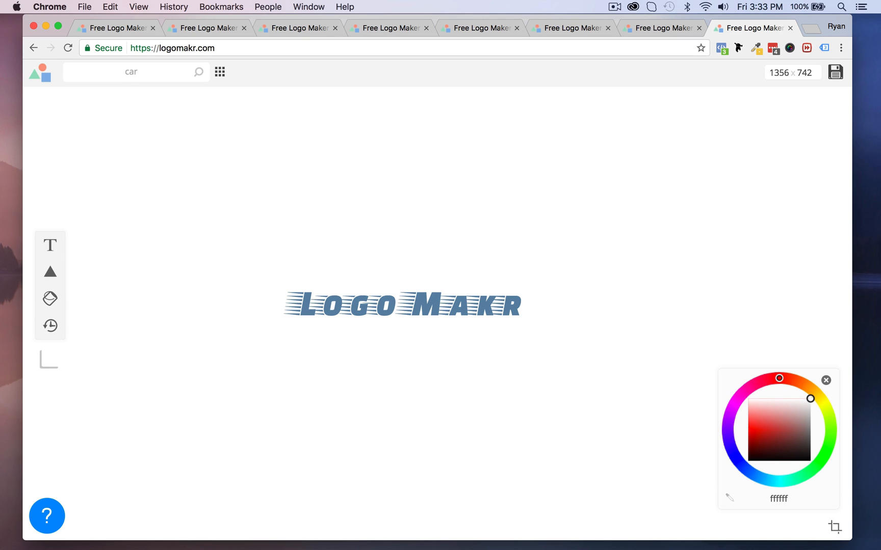
left_click(220, 72)
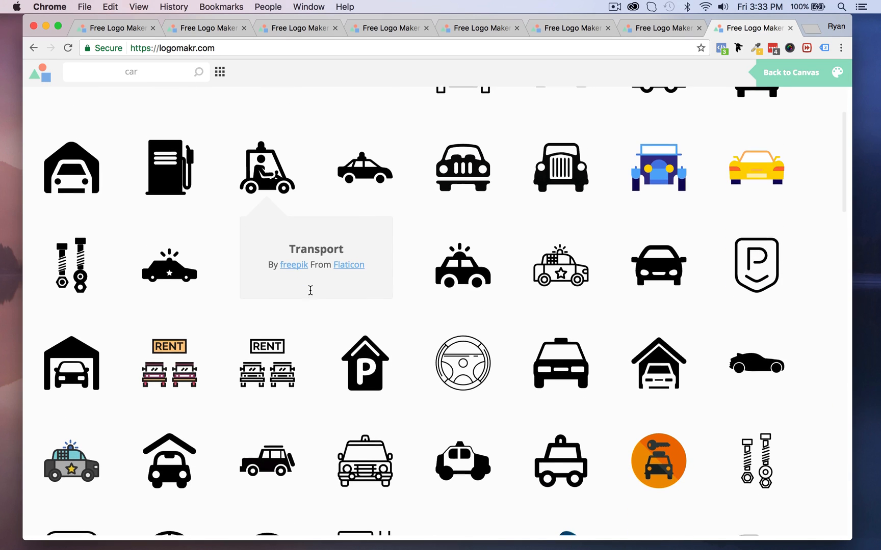
- Remove the tiny car icon and add the sports-car silhouette from the results
scroll("down", 3)
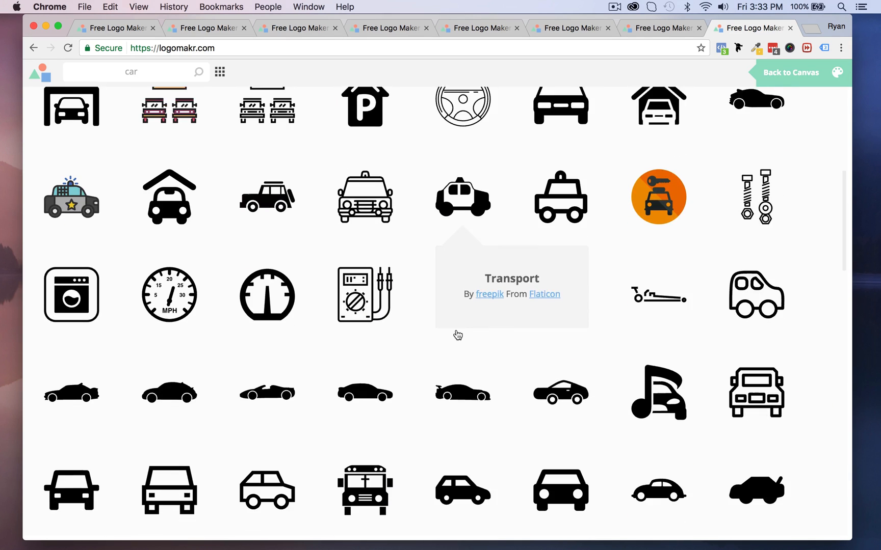
scroll("down", 3)
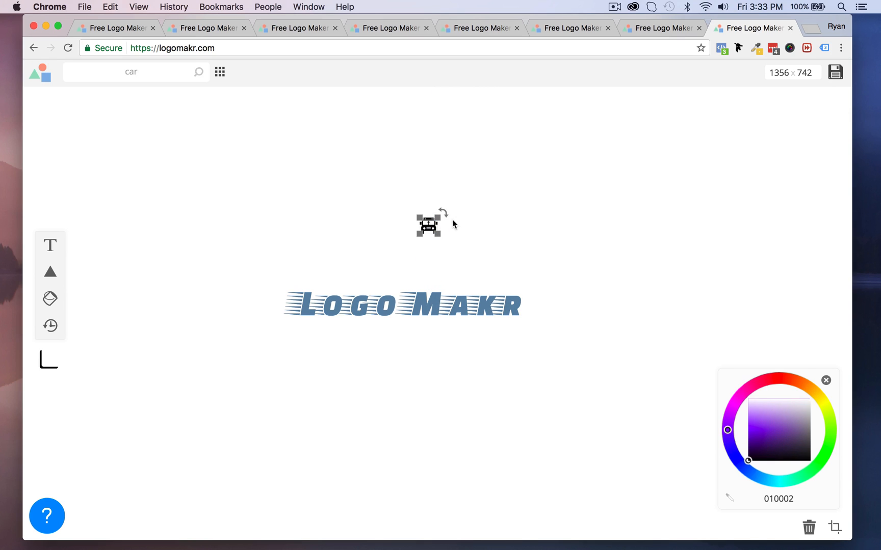
left_click(401, 304)
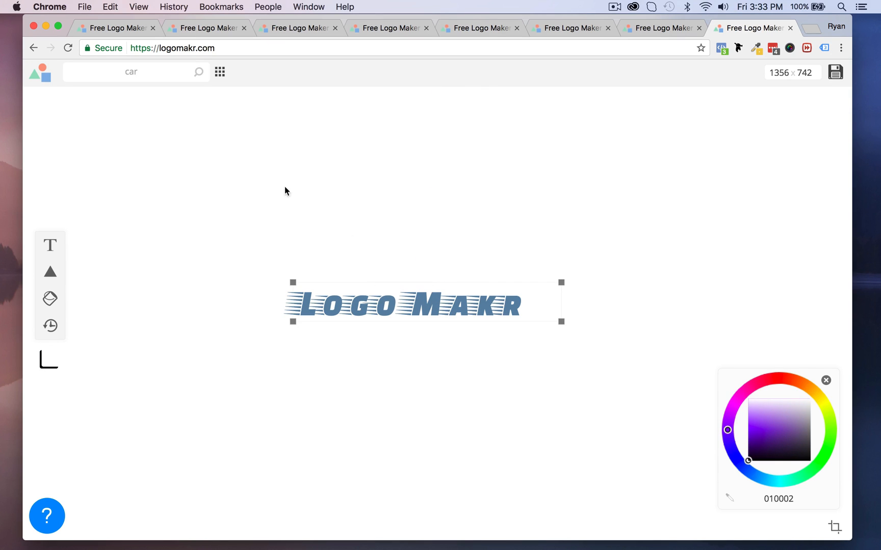
left_click(198, 72)
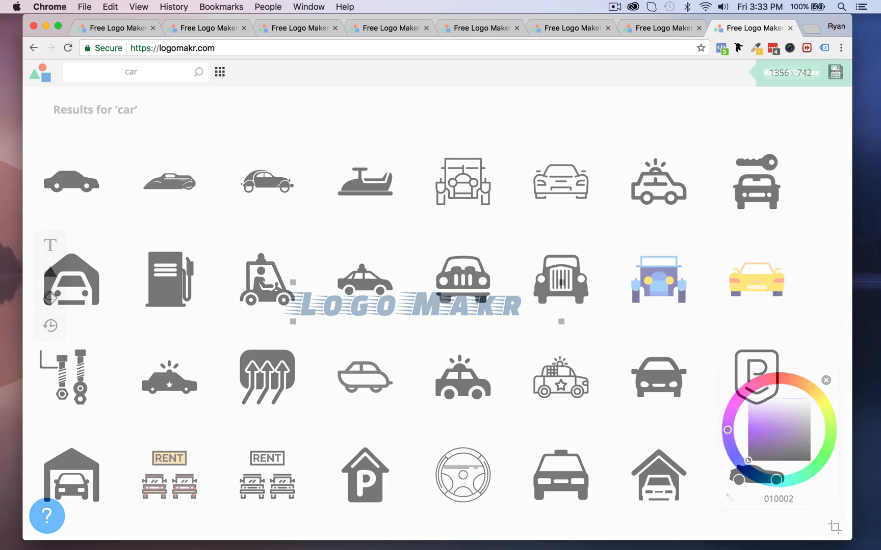
scroll("down", 3)
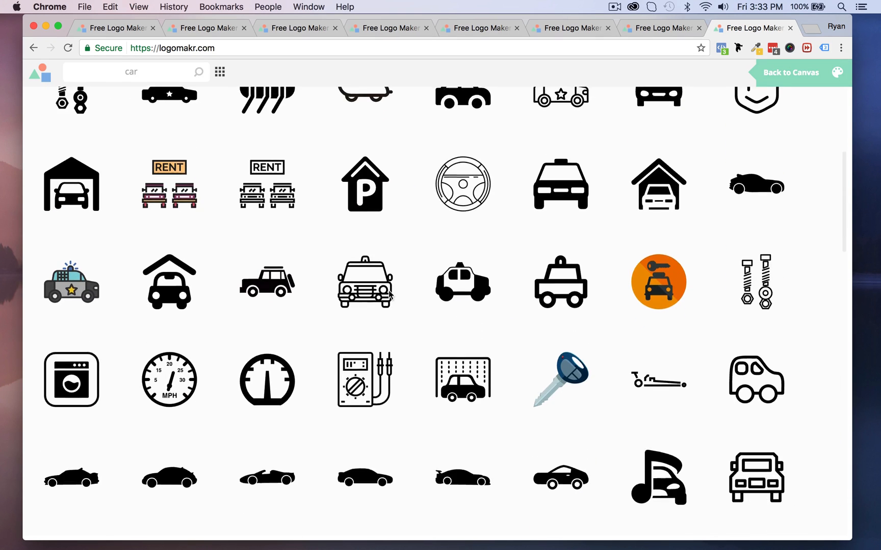
scroll("down", 3)
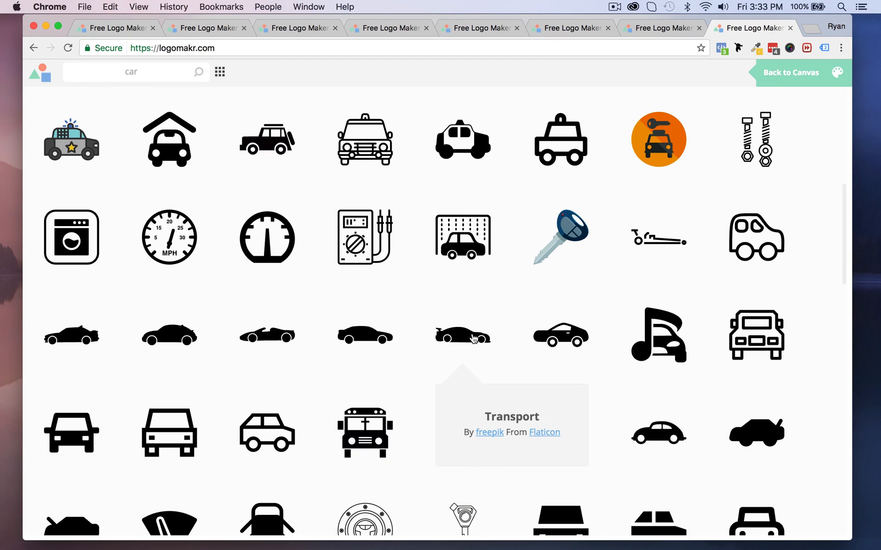
left_click(462, 336)
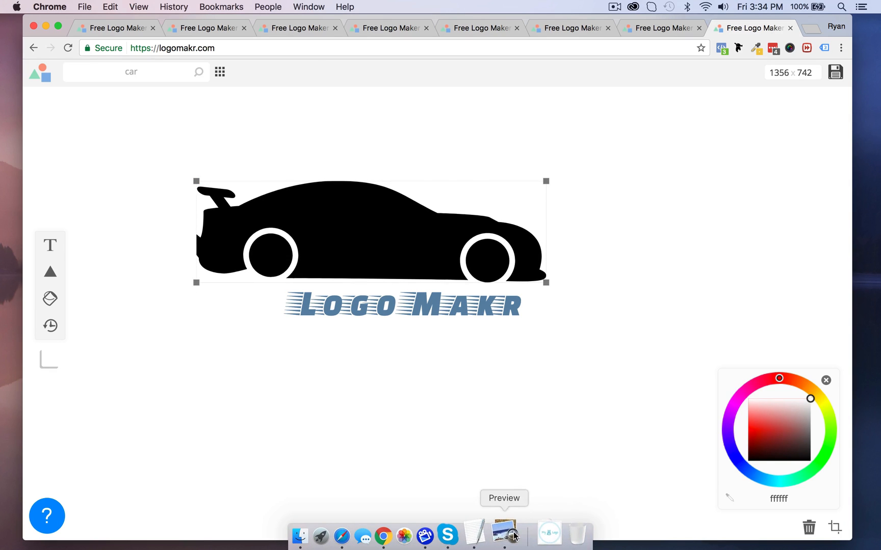
- Shrink the sports-car silhouette to the text's width, place it above, and select the text
left_click(503, 534)
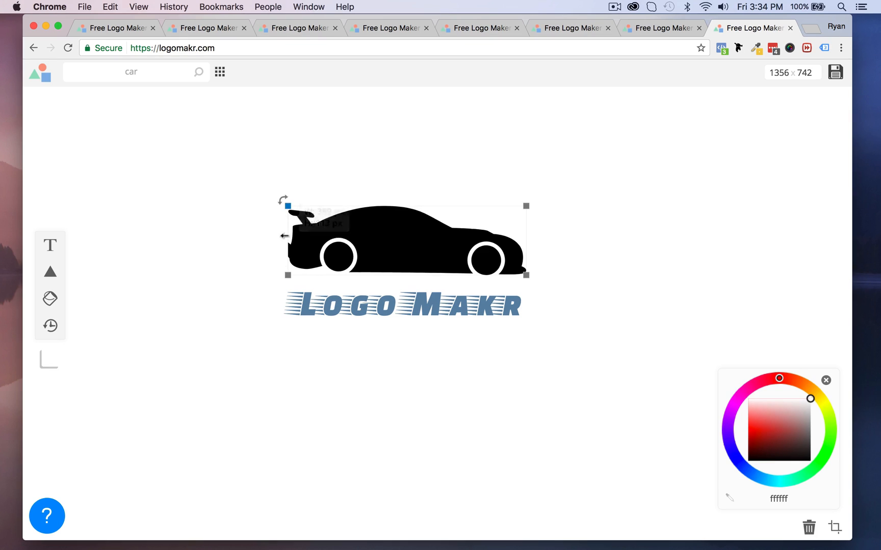
mouse_move(512, 259)
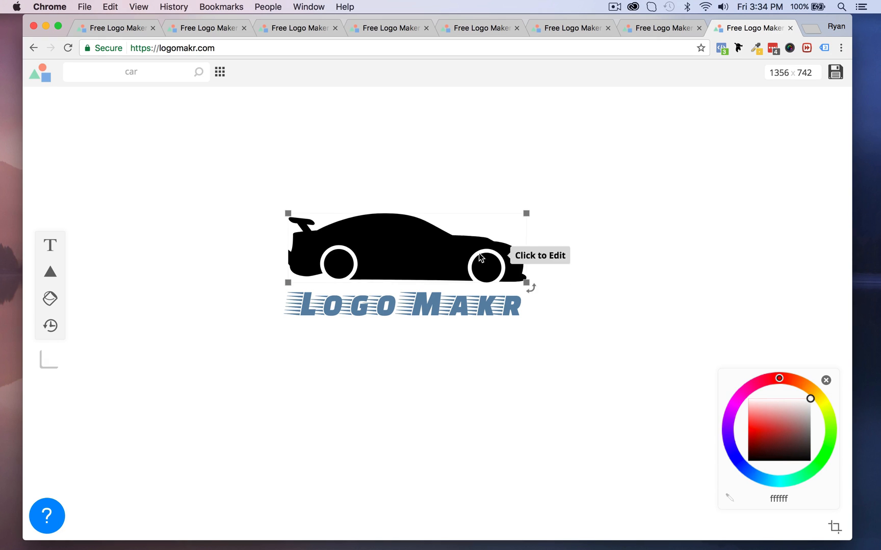
left_click(402, 307)
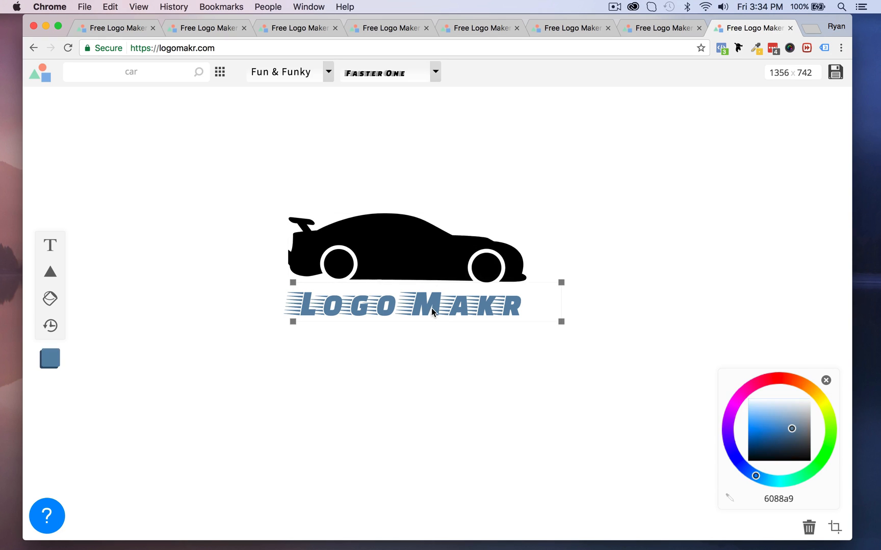
mouse_move(375, 282)
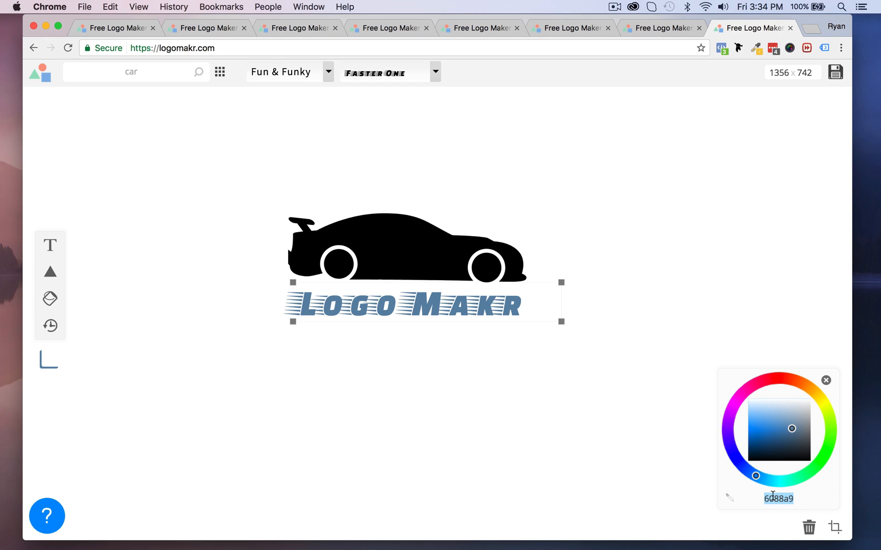
- Copy the text's hex colour 6088a9 onto the car silhouette and view the result
right_click(778, 499)
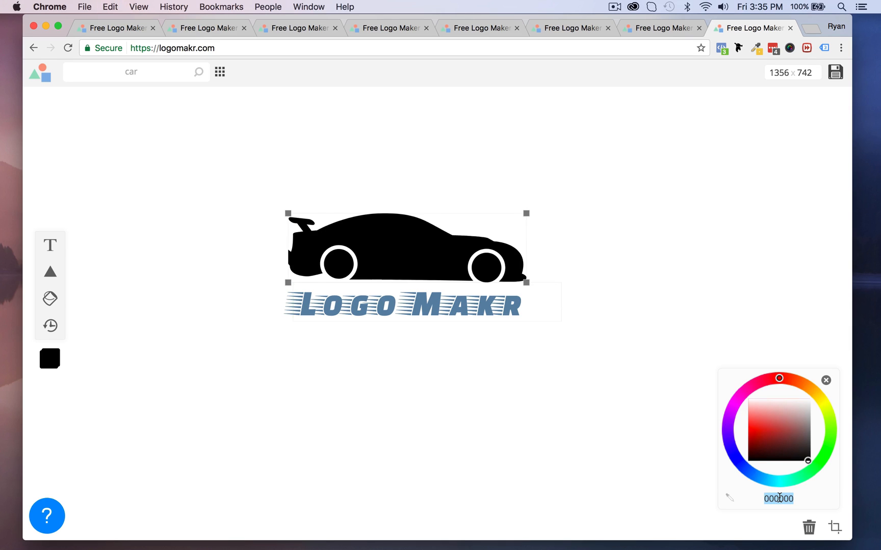
right_click(778, 499)
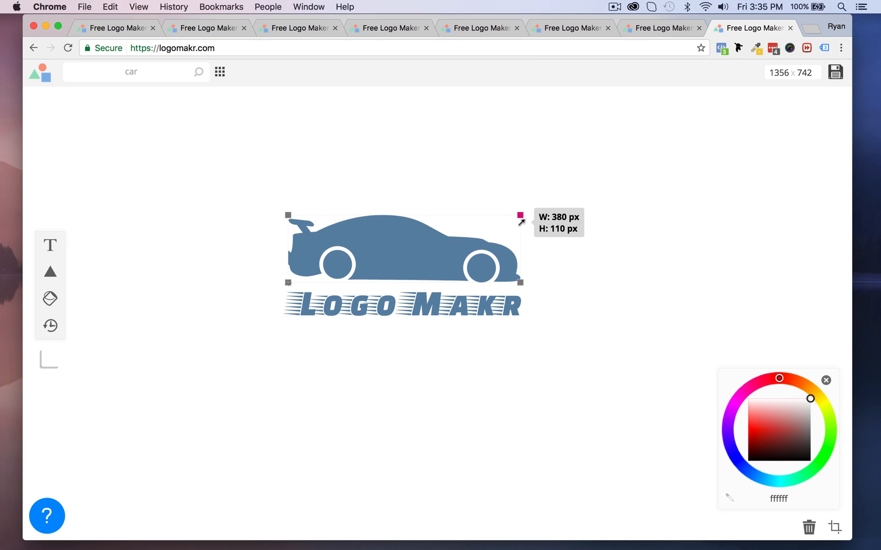
left_click(526, 275)
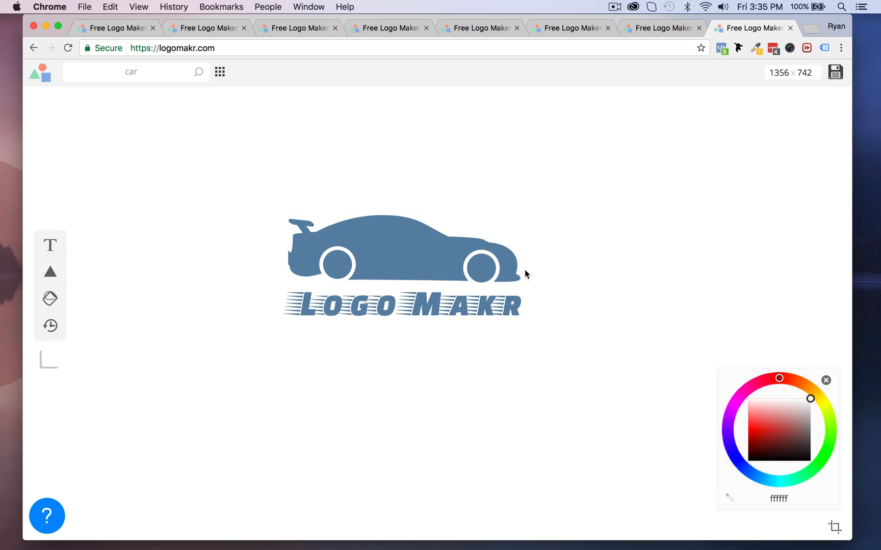
mouse_move(643, 243)
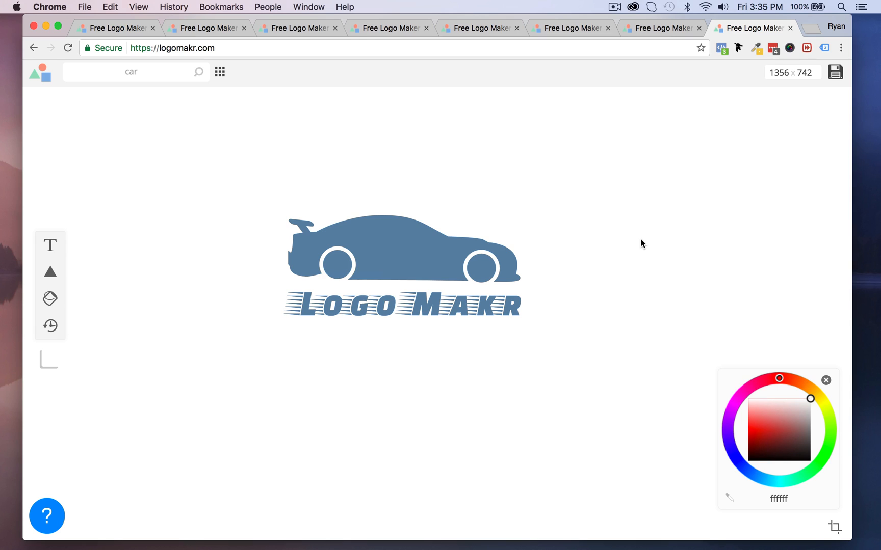
- Select the car silhouette, switch to the car logo tab, and open its download options
left_click(402, 249)
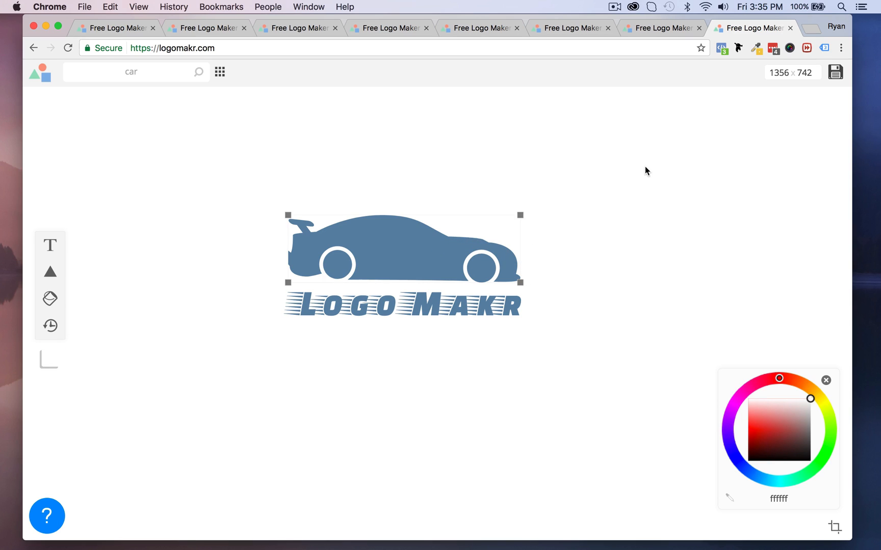
left_click(646, 171)
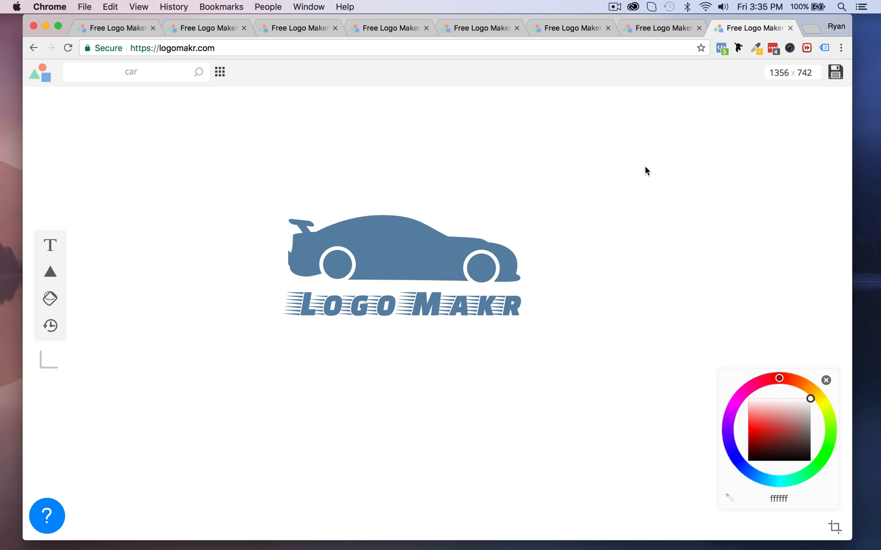
mouse_move(622, 313)
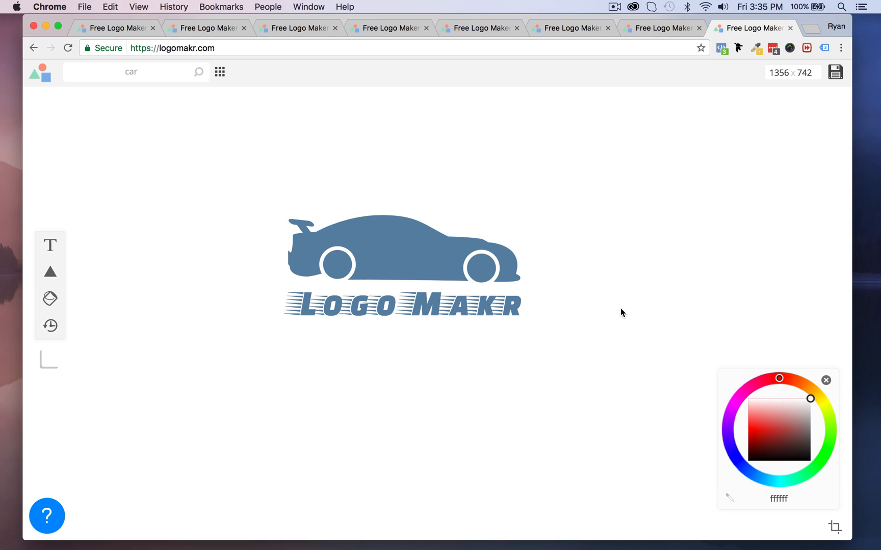
left_click(403, 248)
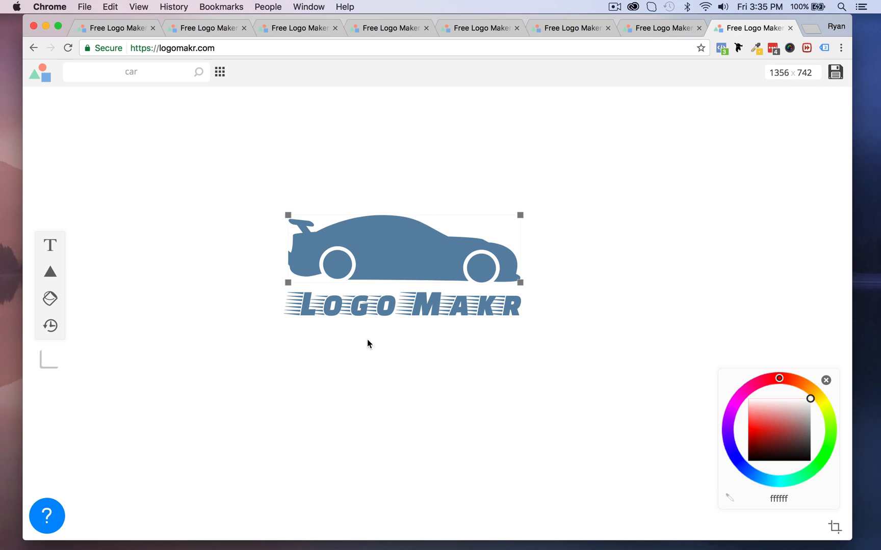
mouse_move(620, 232)
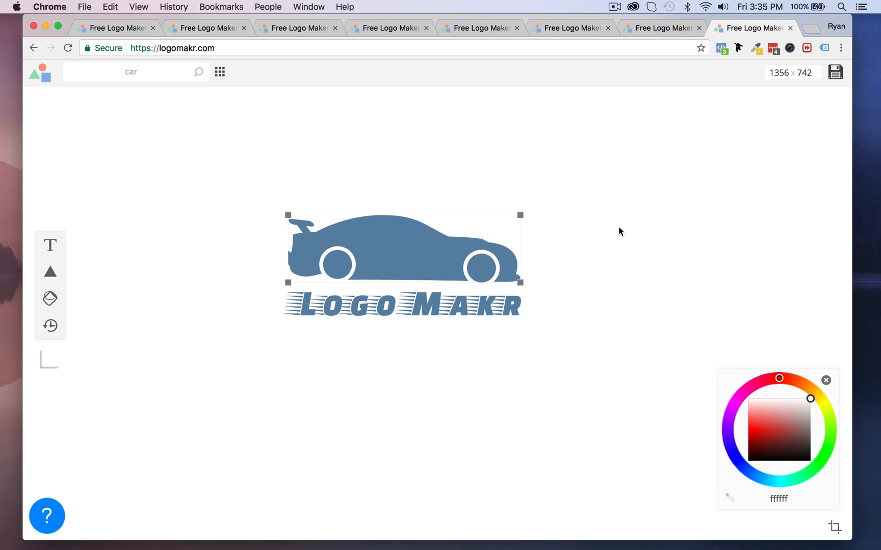
left_click(298, 28)
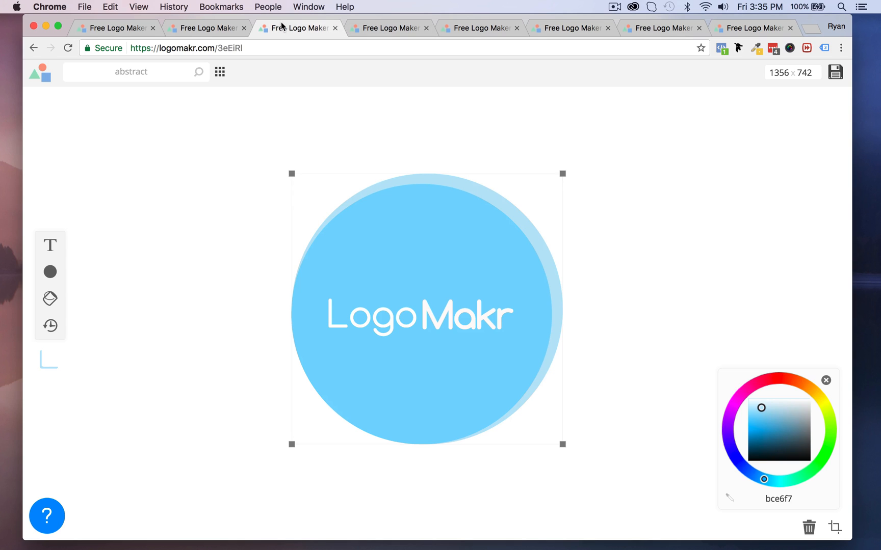
mouse_move(414, 235)
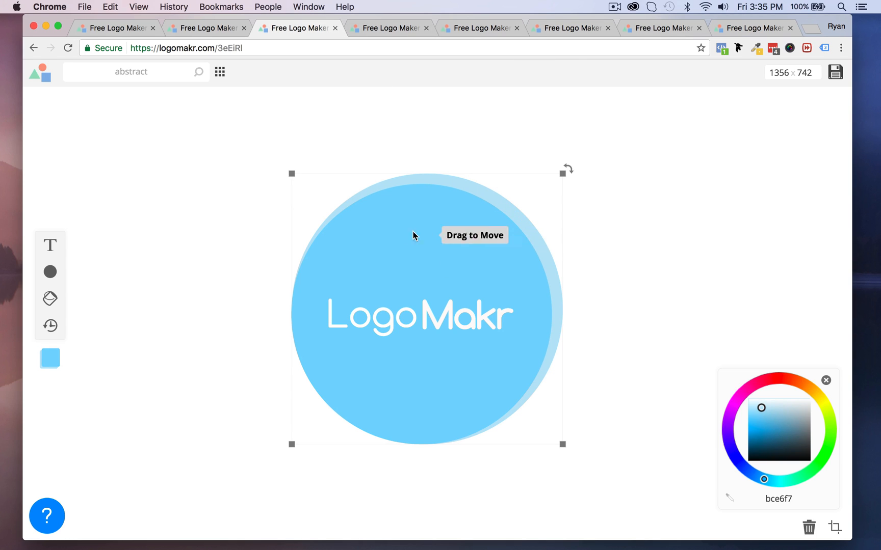
mouse_move(497, 202)
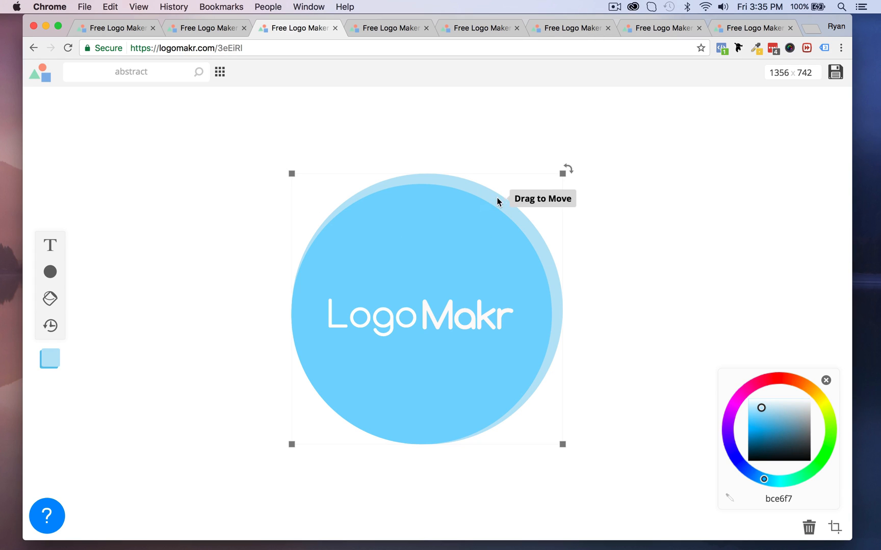
left_click(753, 28)
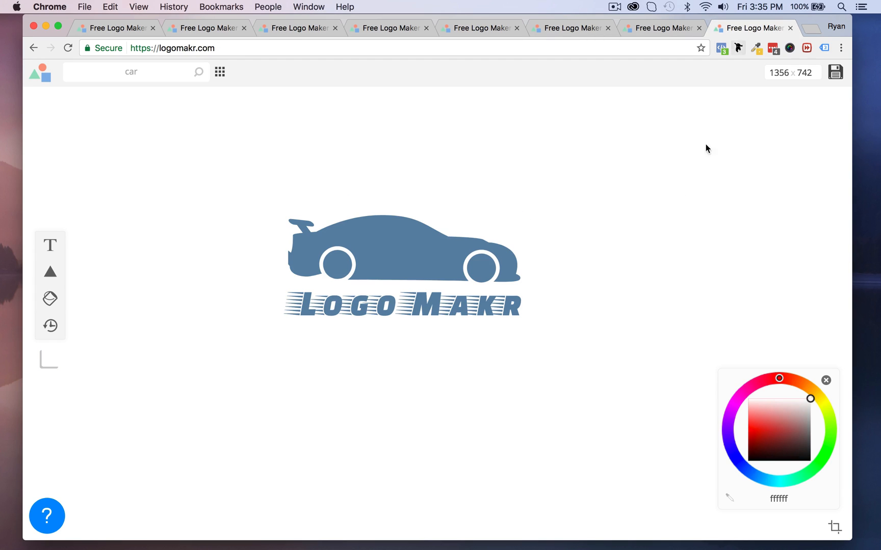
mouse_move(836, 72)
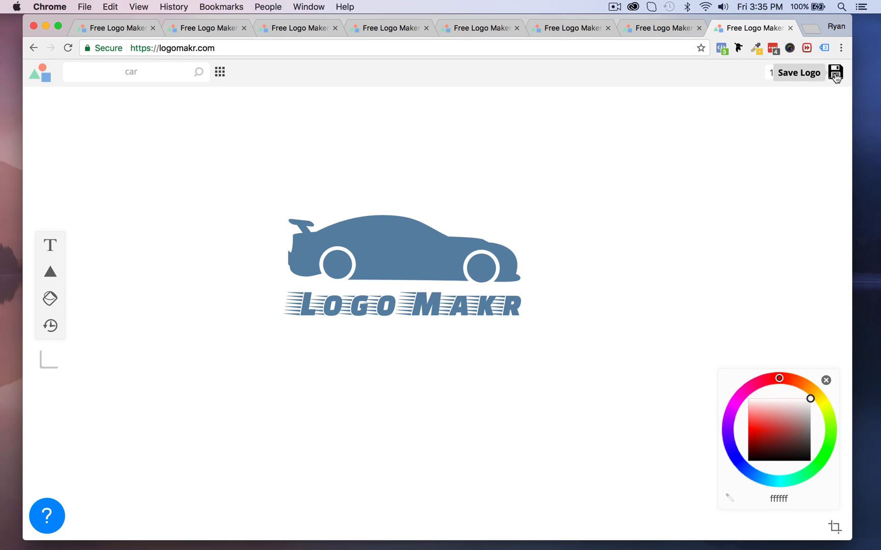
left_click(835, 72)
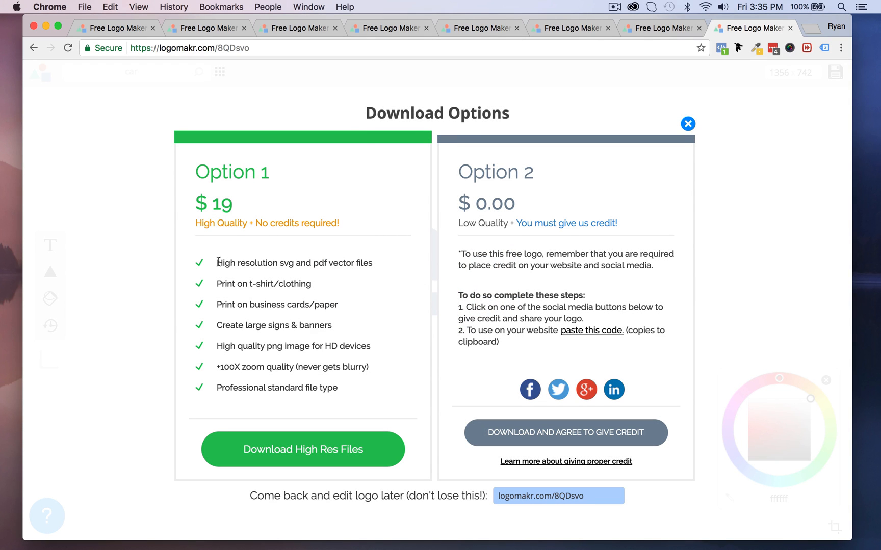
mouse_move(301, 279)
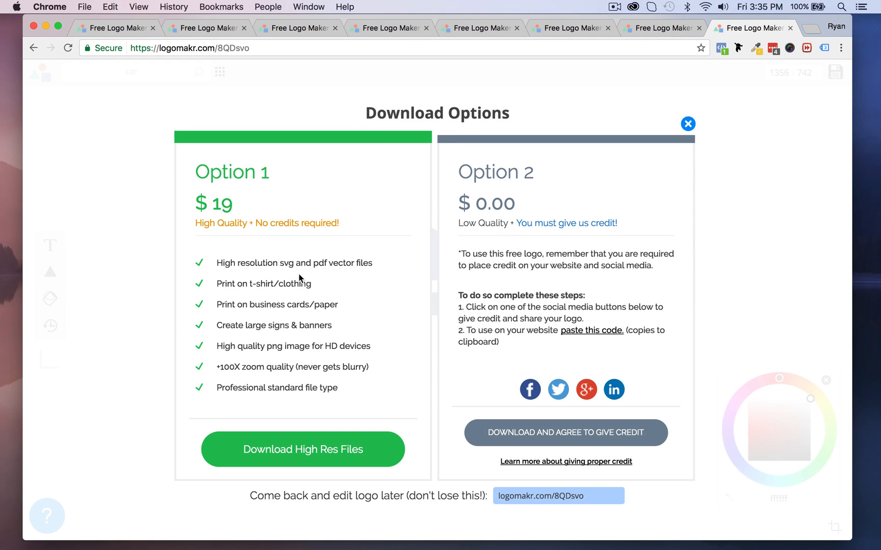
mouse_move(235, 400)
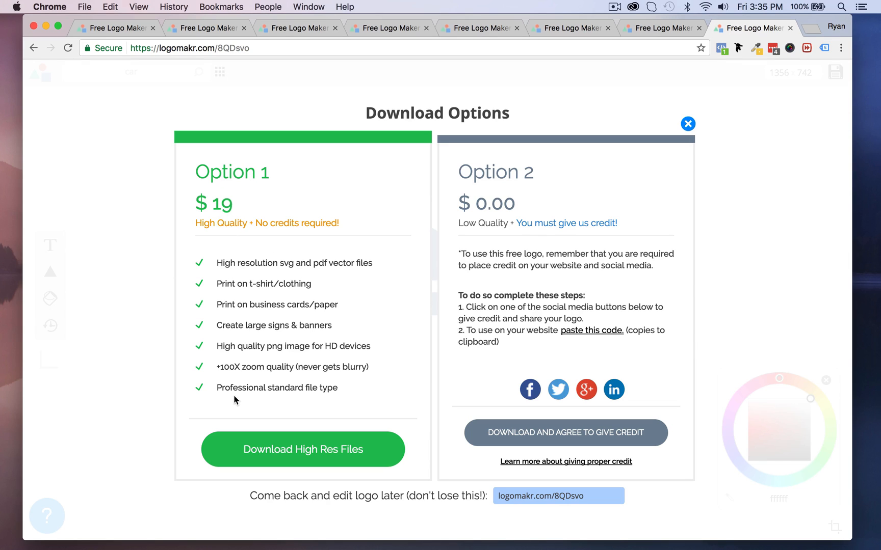
mouse_move(271, 285)
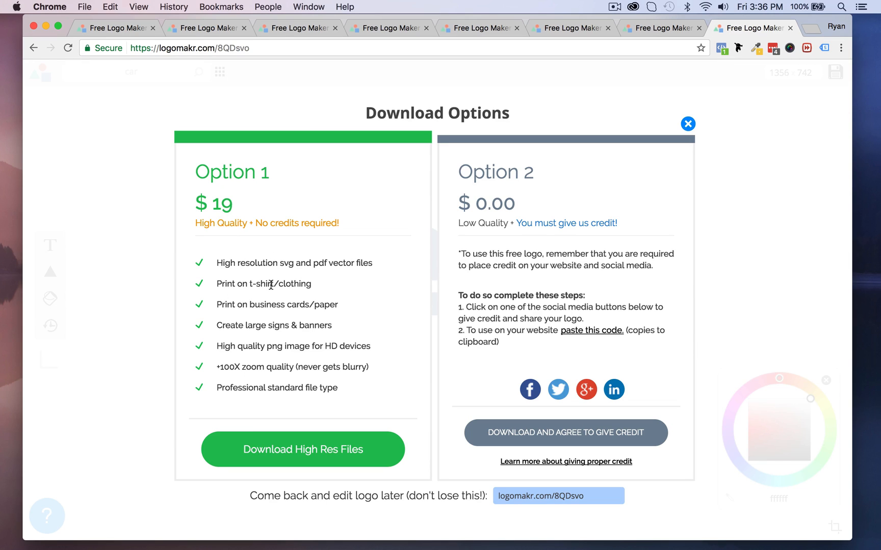
mouse_move(534, 436)
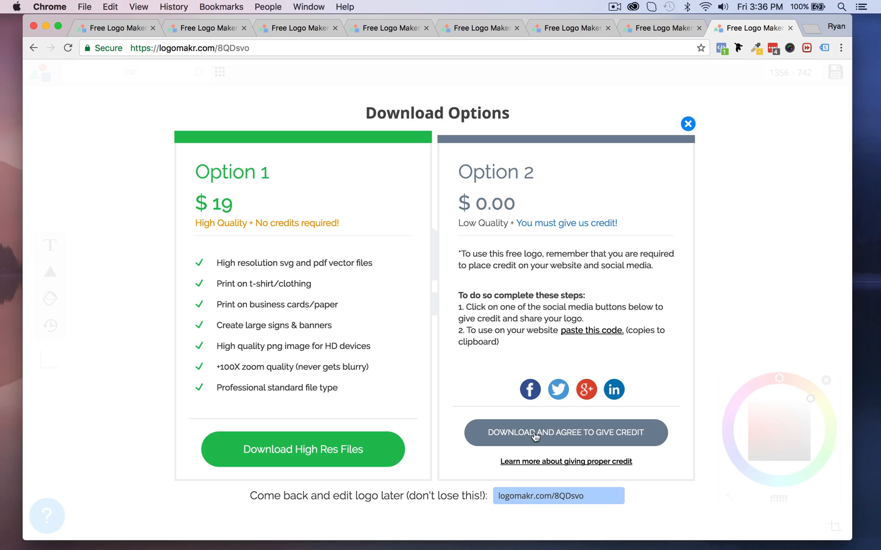
mouse_move(255, 347)
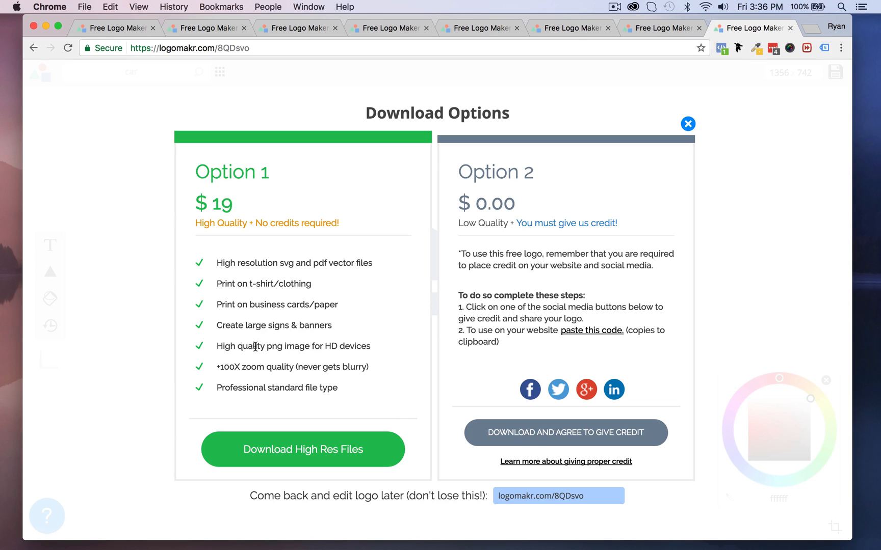
mouse_move(328, 257)
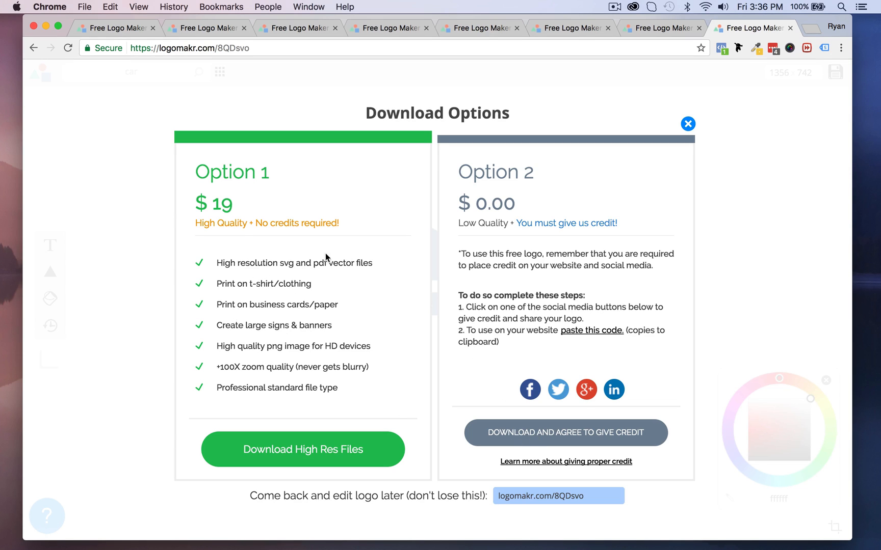
mouse_move(308, 215)
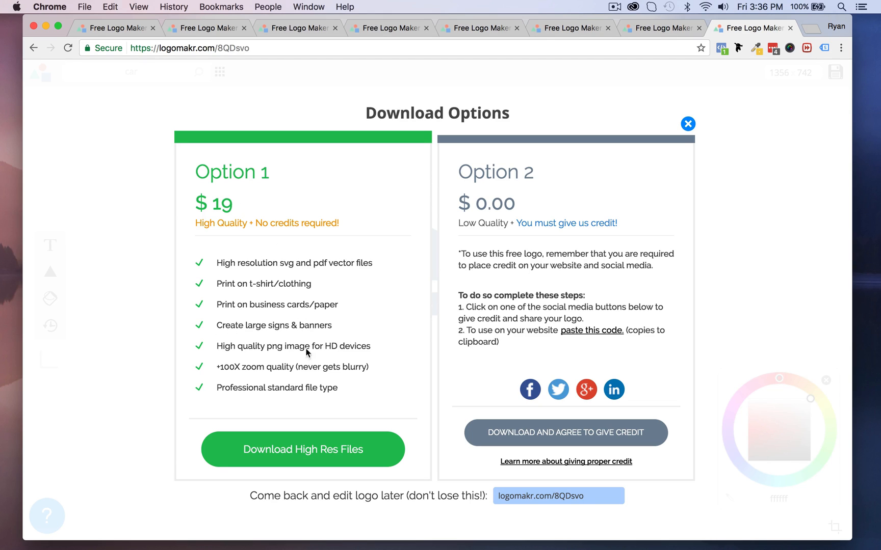
mouse_move(313, 275)
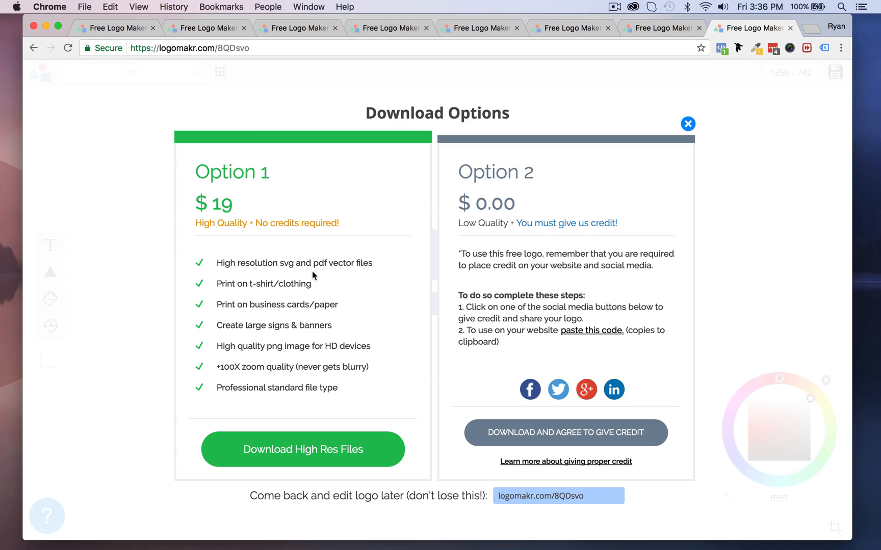
mouse_move(348, 279)
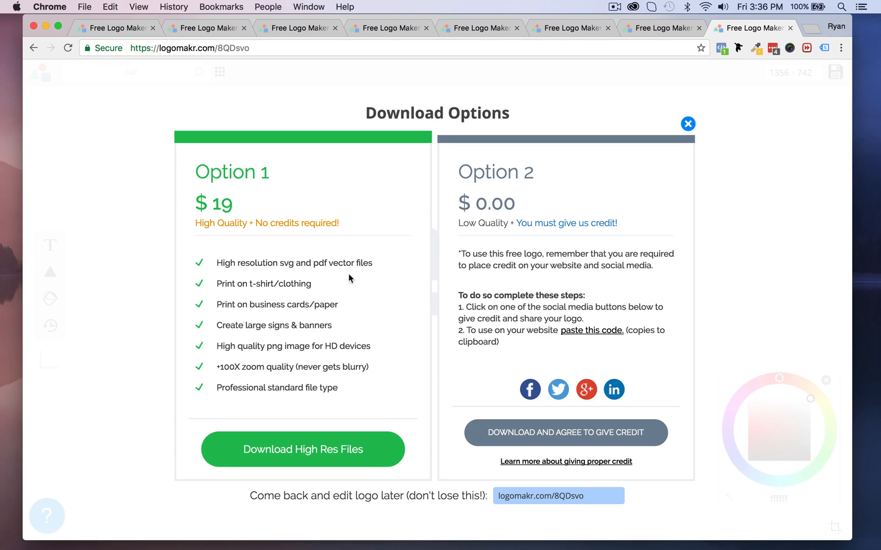
mouse_move(252, 198)
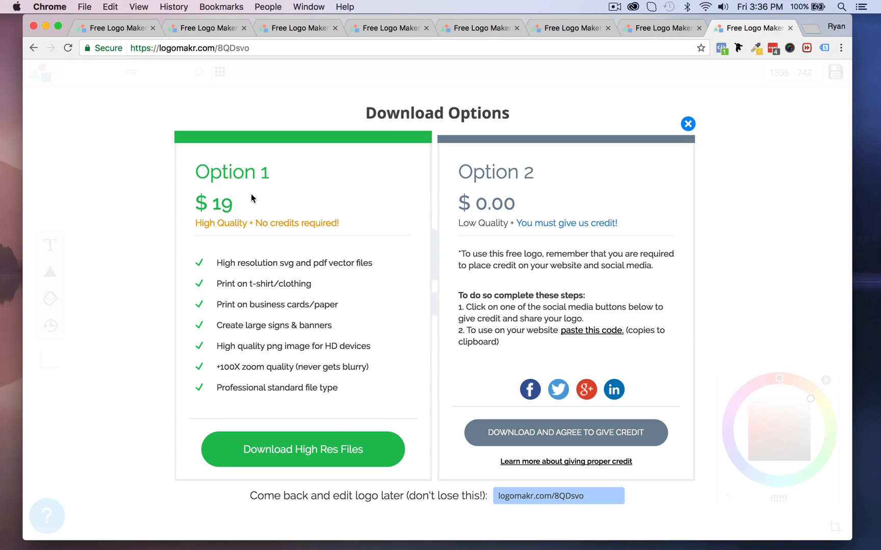
mouse_move(517, 430)
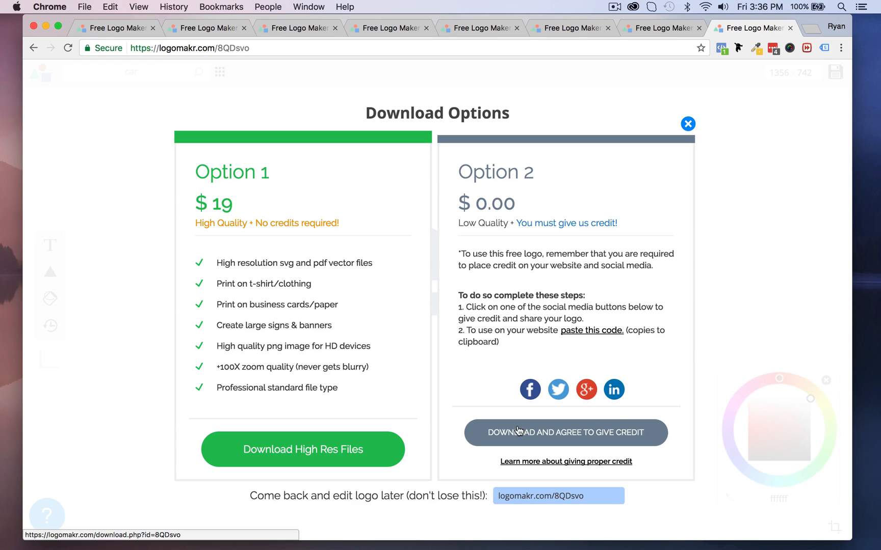
mouse_move(550, 436)
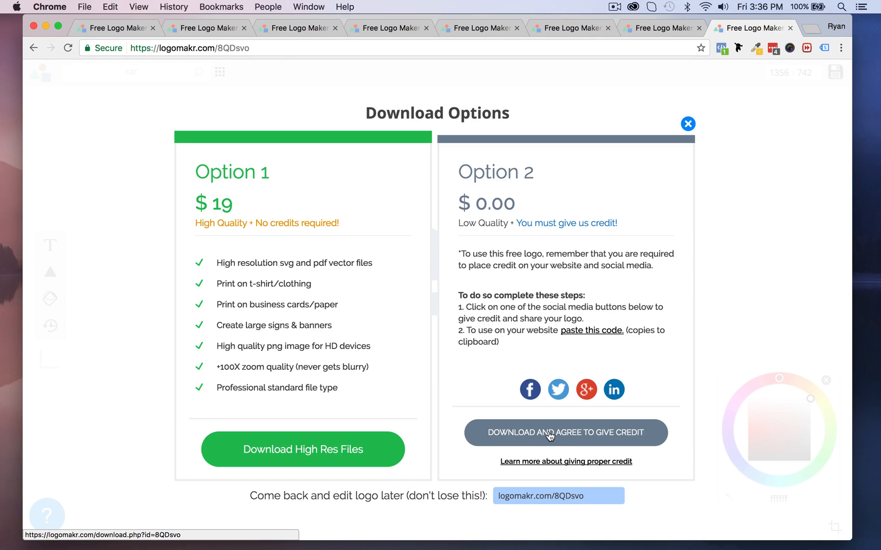
- Choose 'Download and agree to give credit' to get the free low-quality PNG
left_click(566, 433)
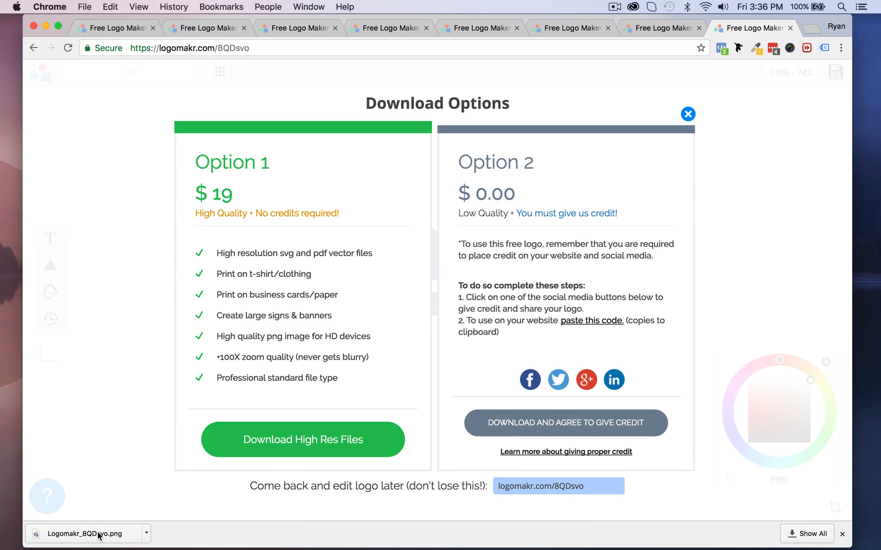
left_click(81, 534)
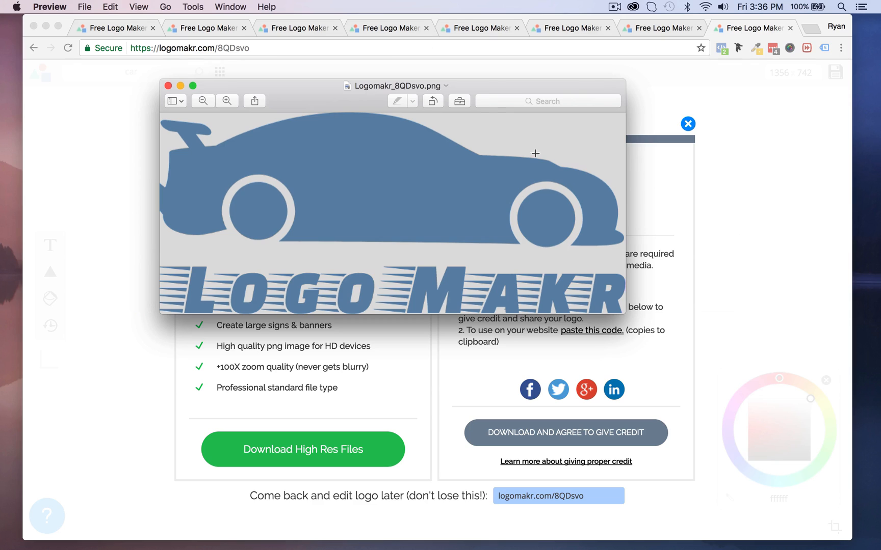
mouse_move(502, 90)
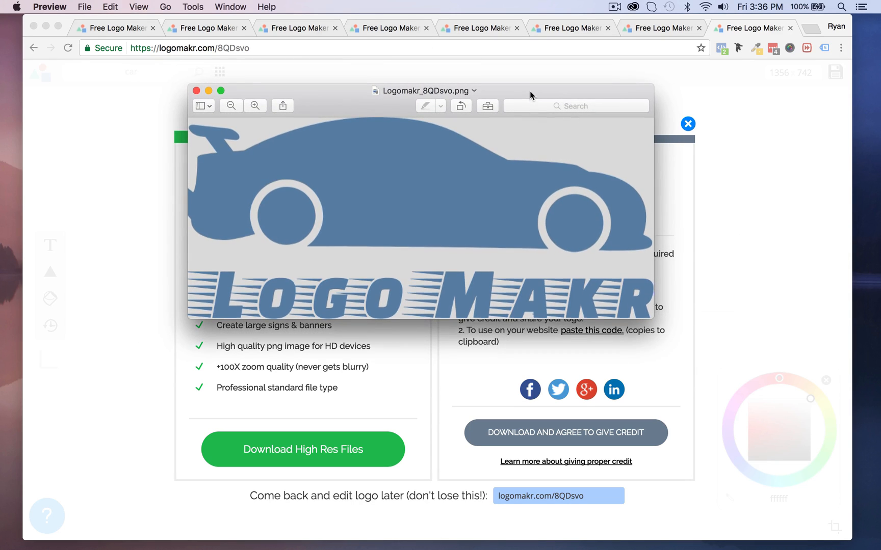
mouse_move(307, 115)
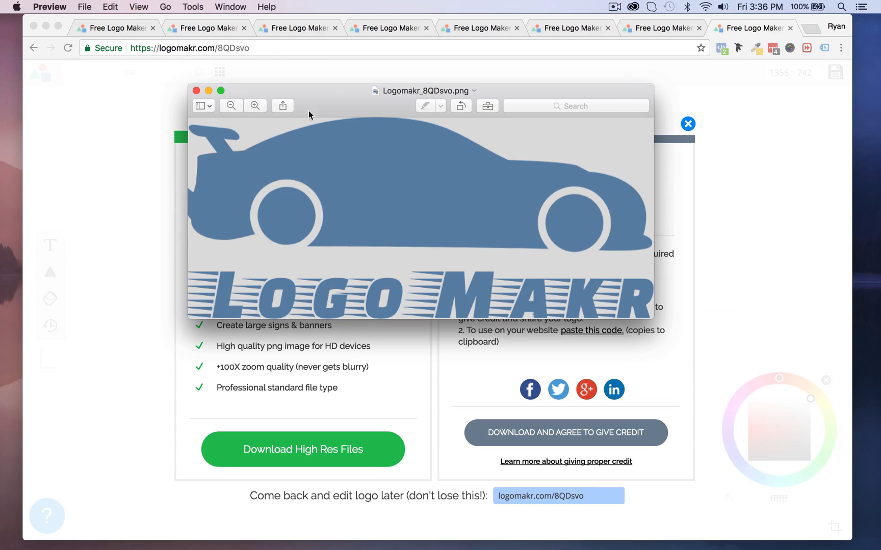
mouse_move(310, 258)
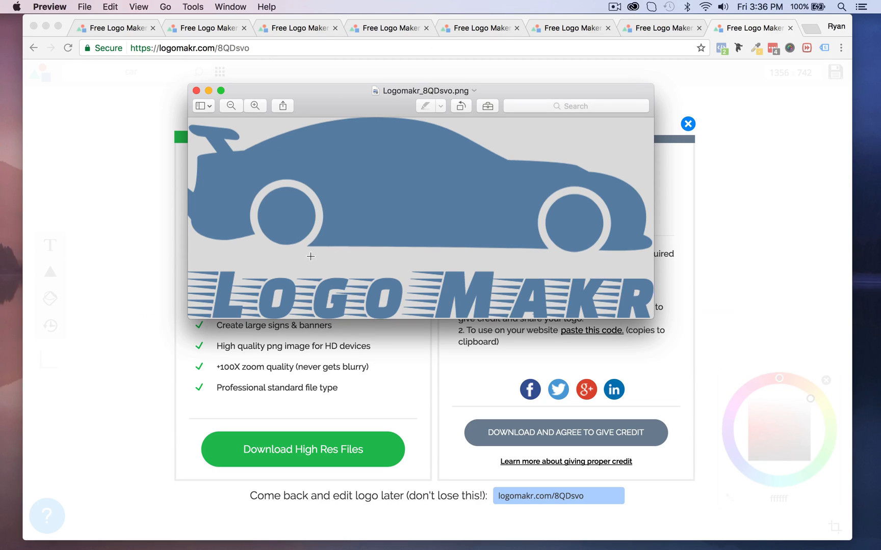
mouse_move(486, 134)
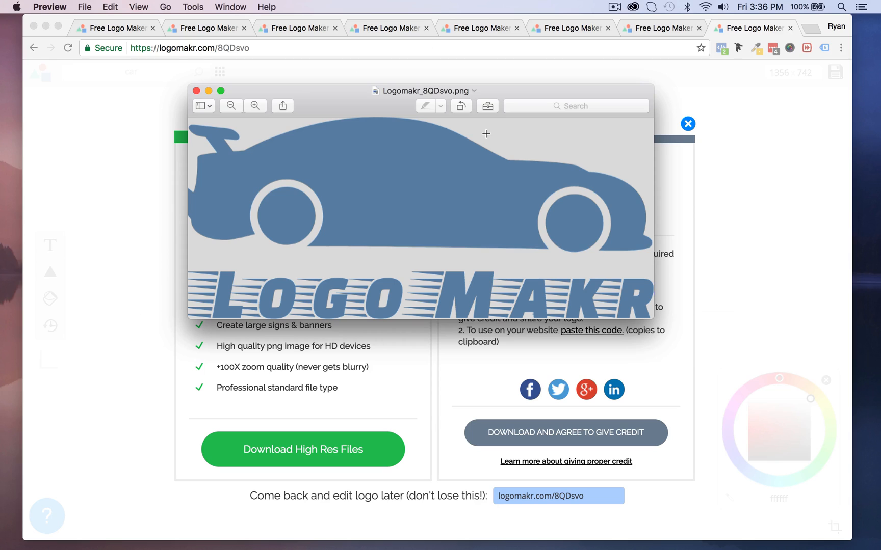
mouse_move(536, 179)
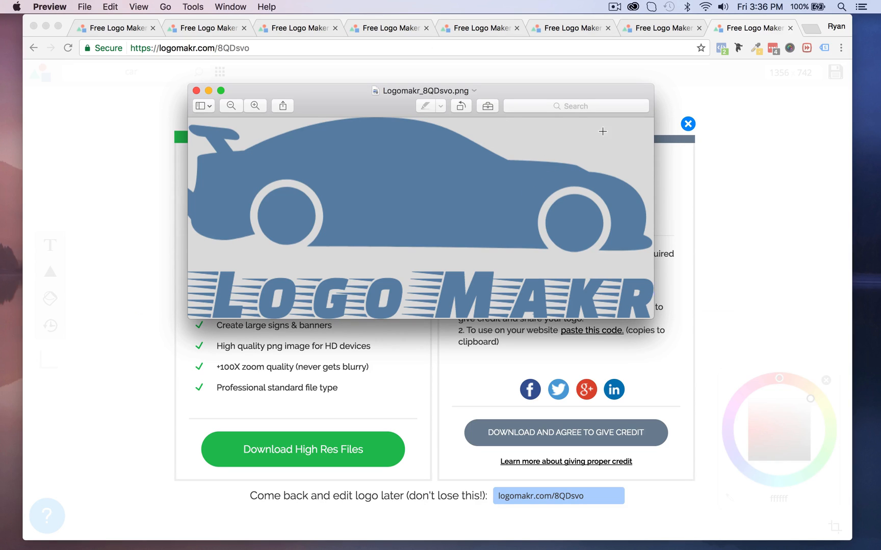
mouse_move(205, 240)
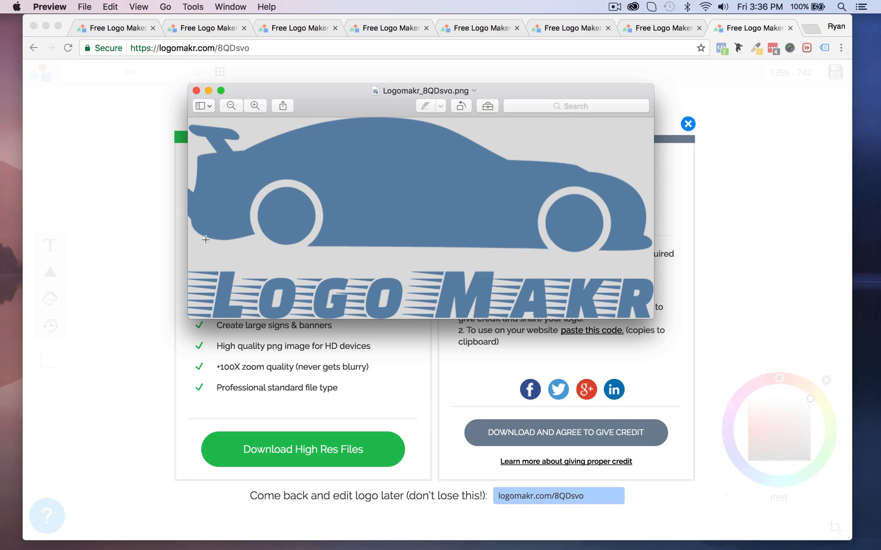
mouse_move(522, 136)
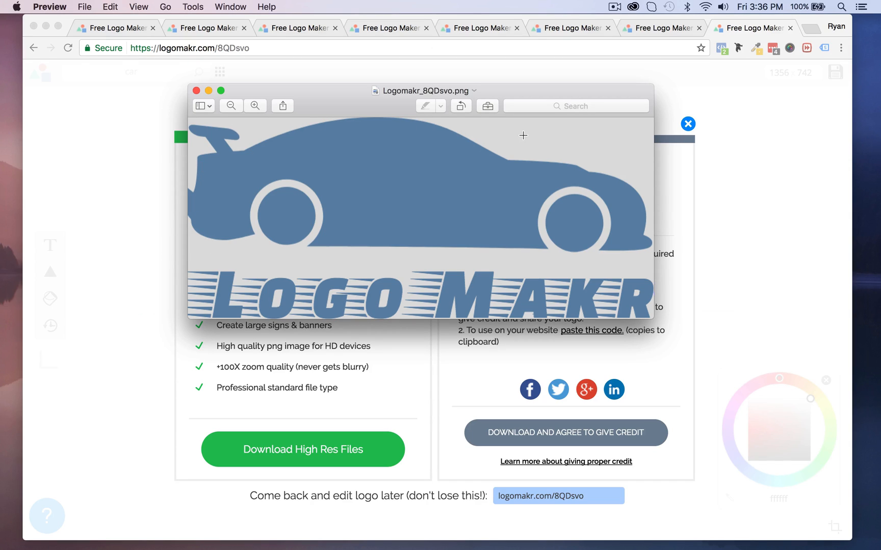
left_click(196, 91)
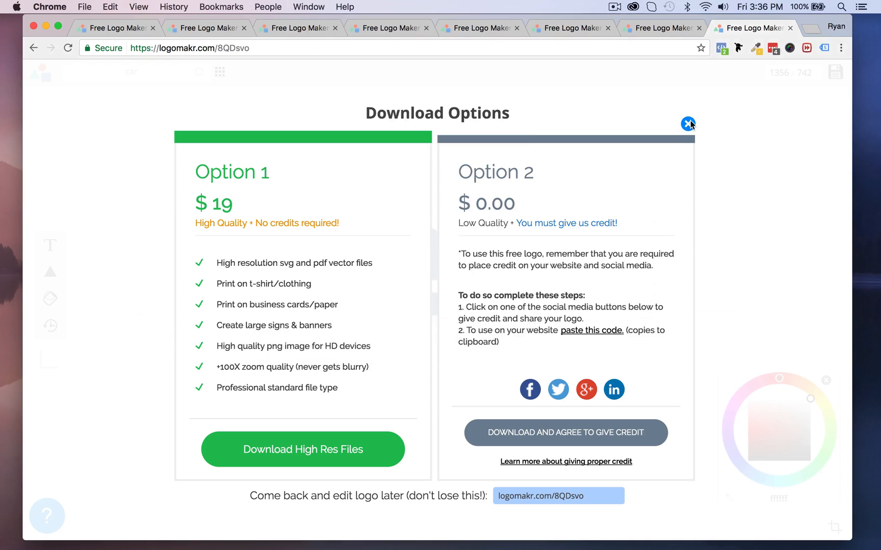
- Close download options, move the pale rectangle behind the car logo, and select the car
left_click(688, 123)
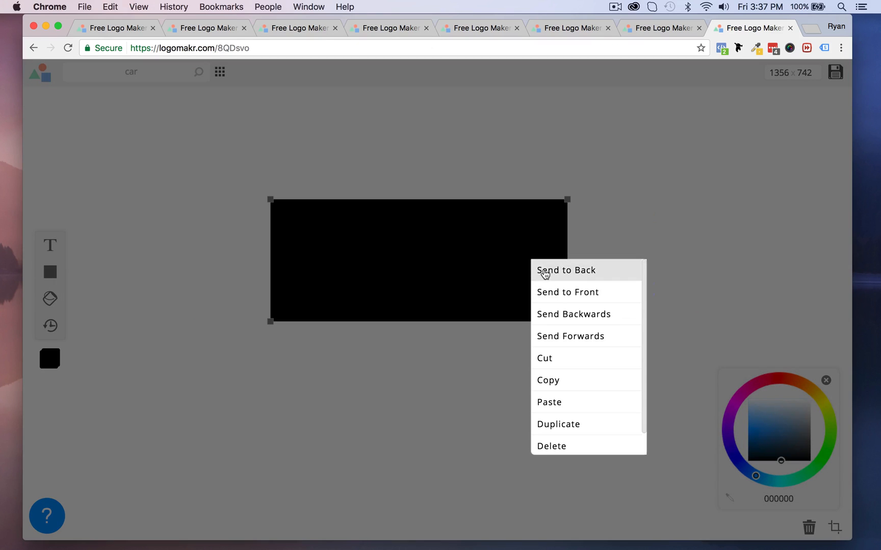
left_click(566, 270)
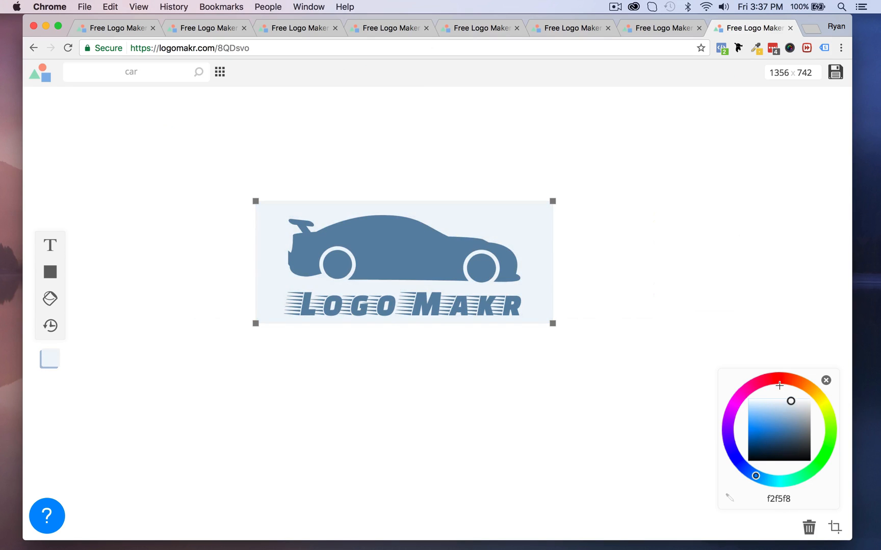
left_click(759, 382)
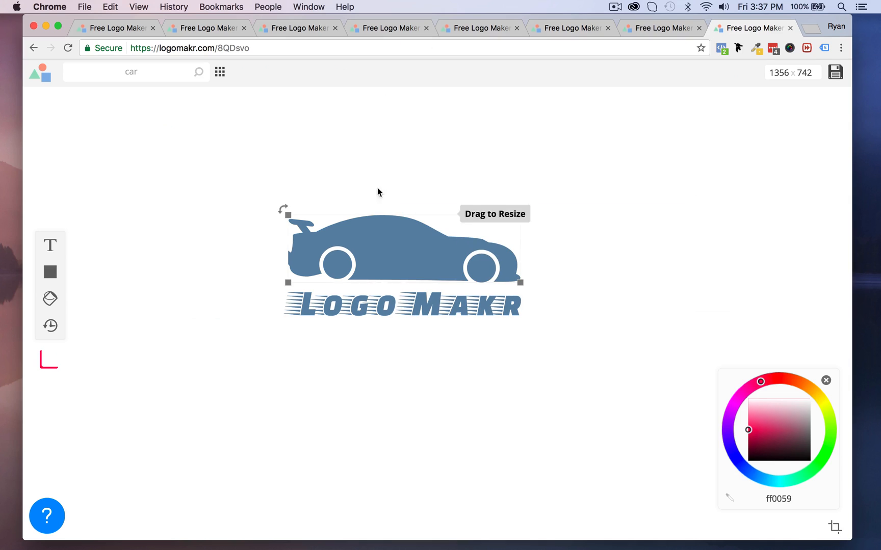
mouse_move(504, 275)
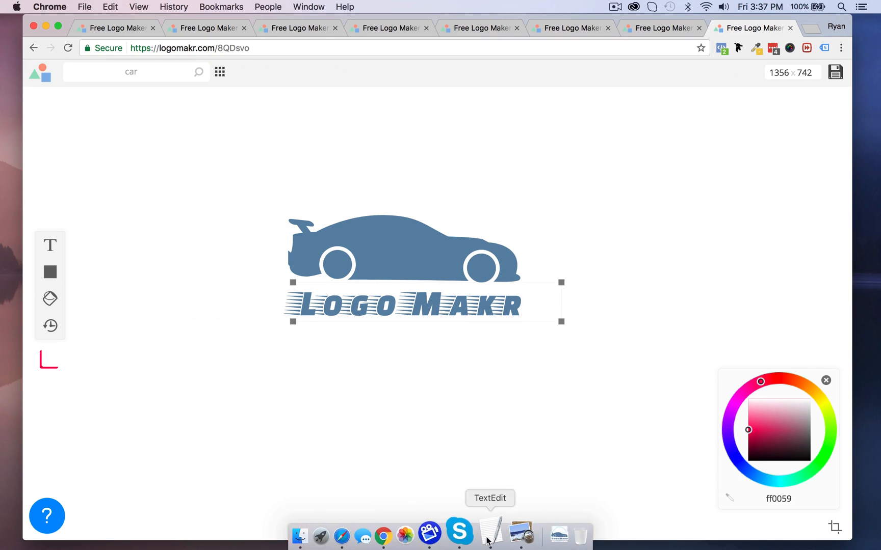
mouse_move(459, 159)
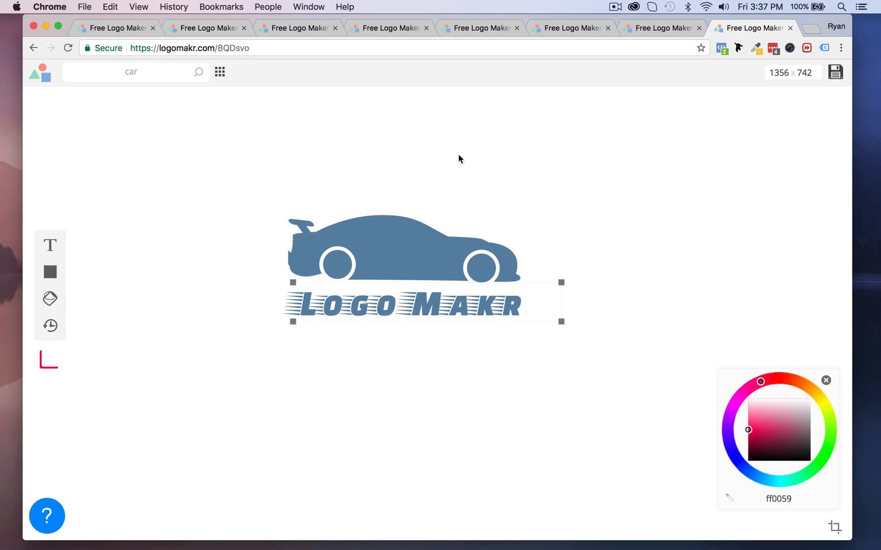
left_click(402, 247)
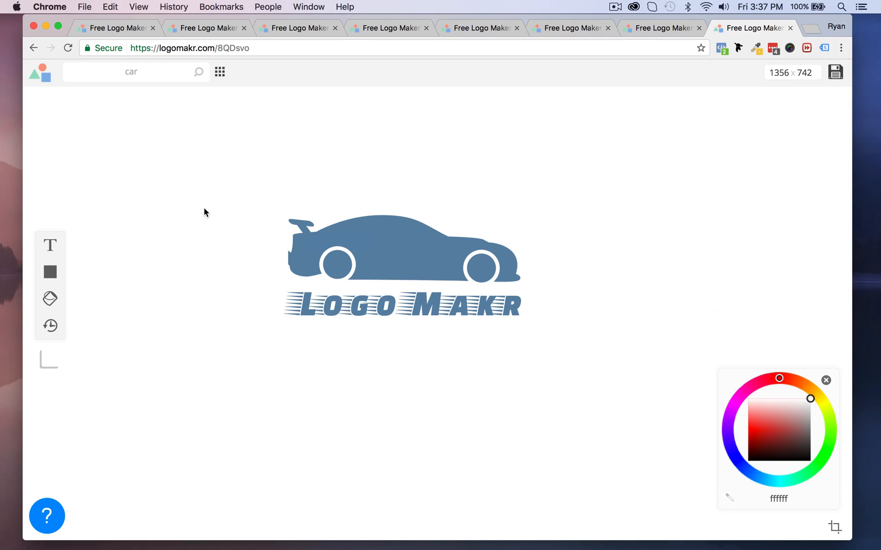
- Select the car, glance at the circle logo example tab, then return and open Shapes
left_click(404, 250)
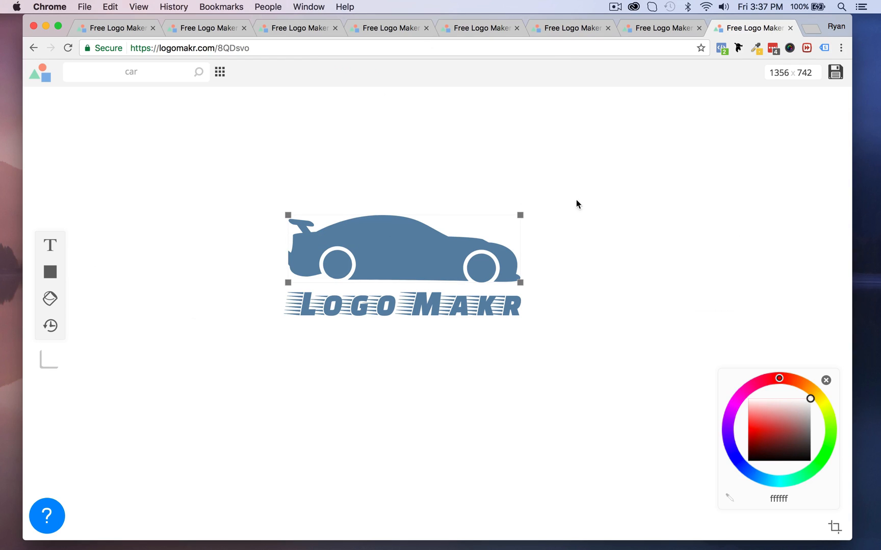
mouse_move(617, 224)
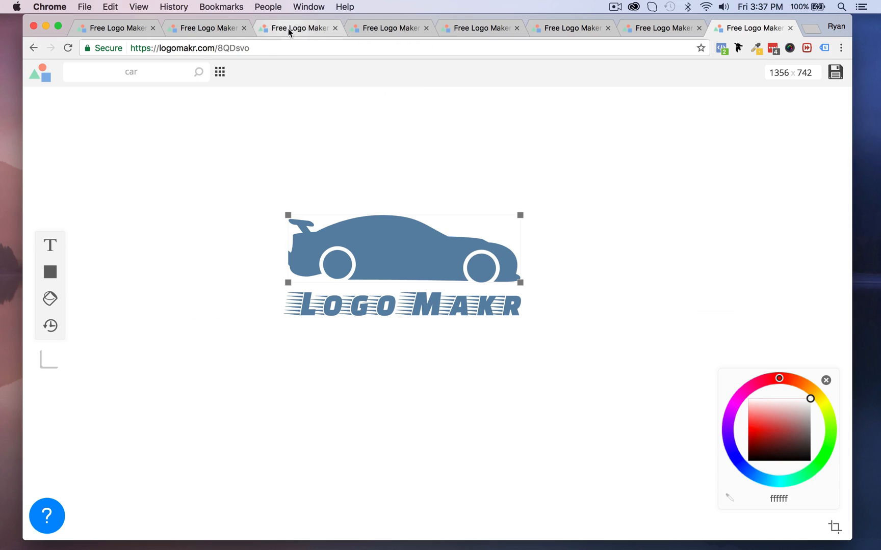
mouse_move(351, 220)
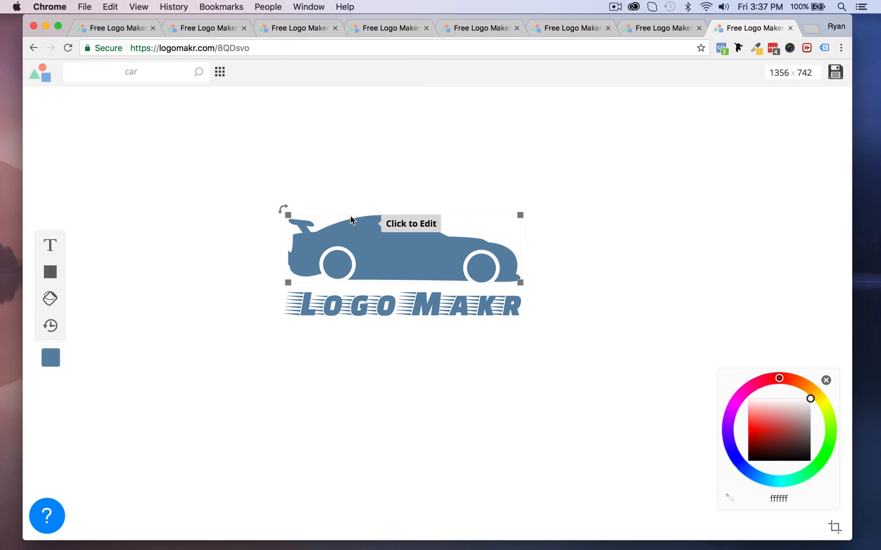
left_click(297, 27)
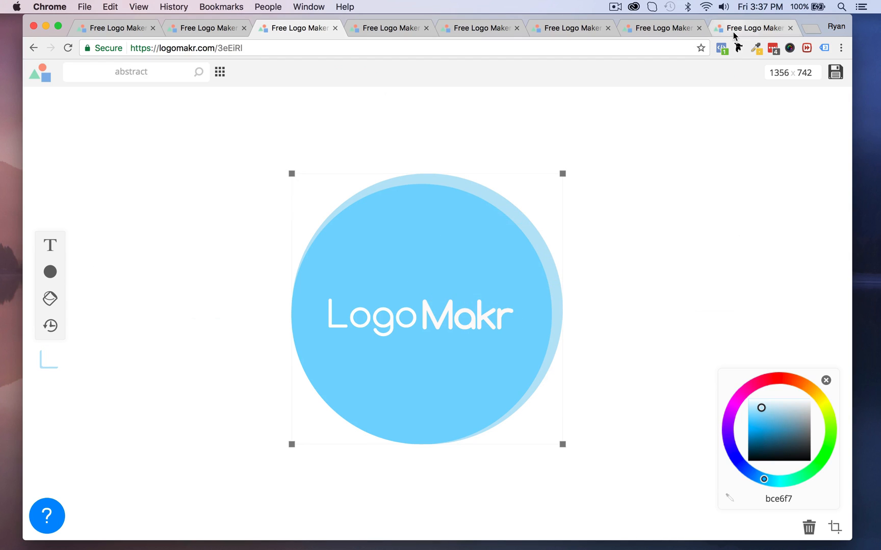
left_click(753, 27)
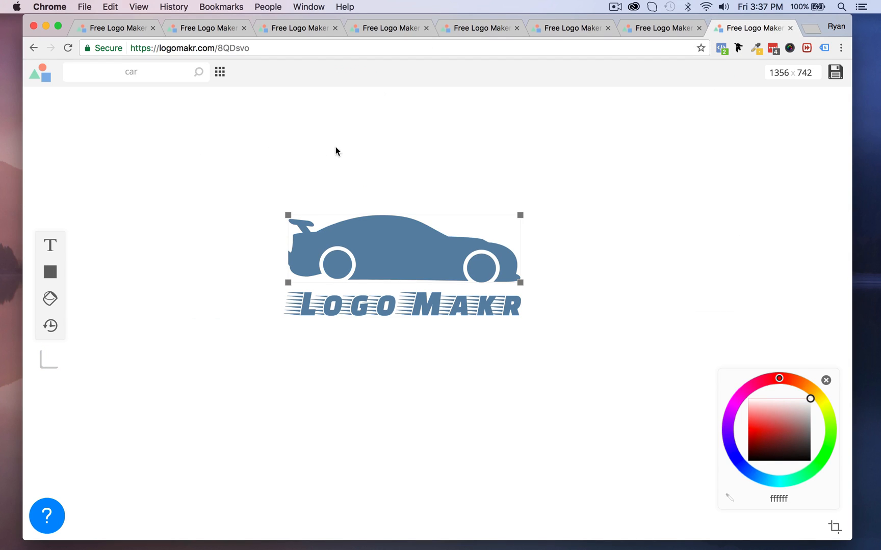
left_click(591, 220)
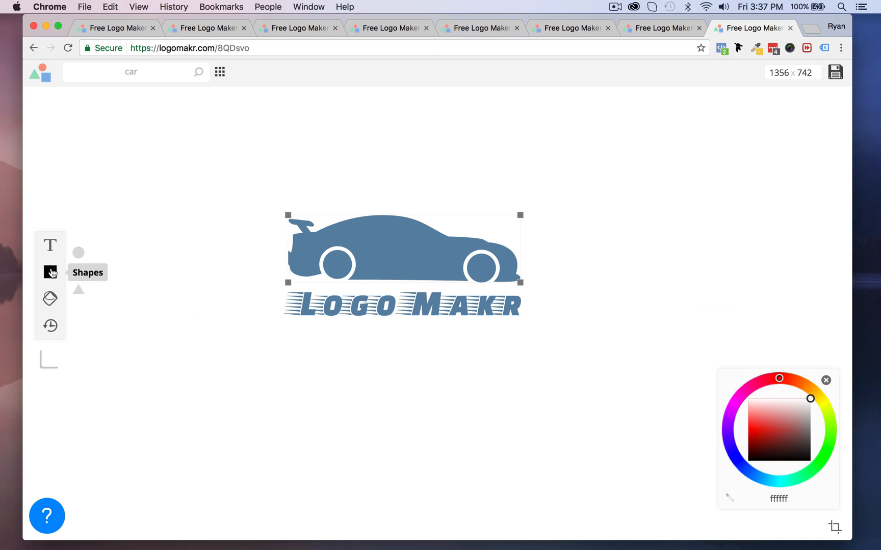
mouse_move(78, 252)
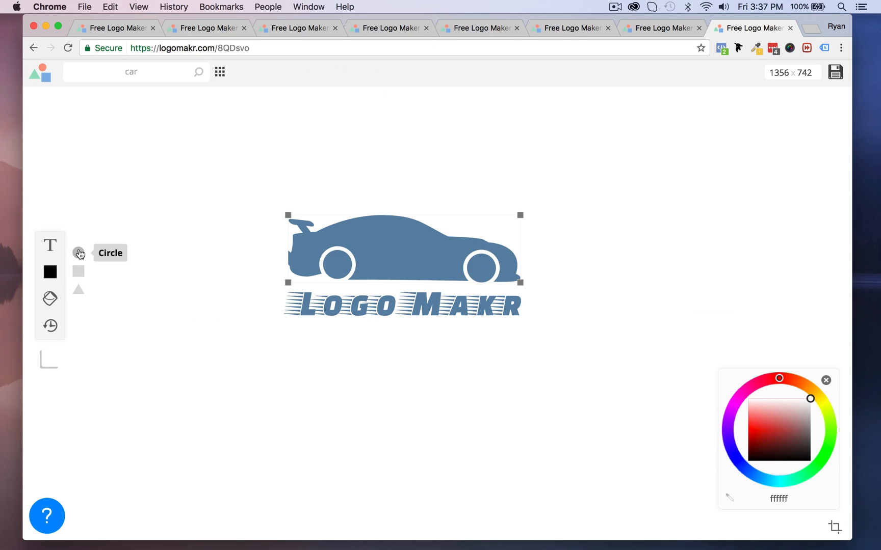
- Add a pale blue circle and send it to the back behind the car and text
left_click(79, 253)
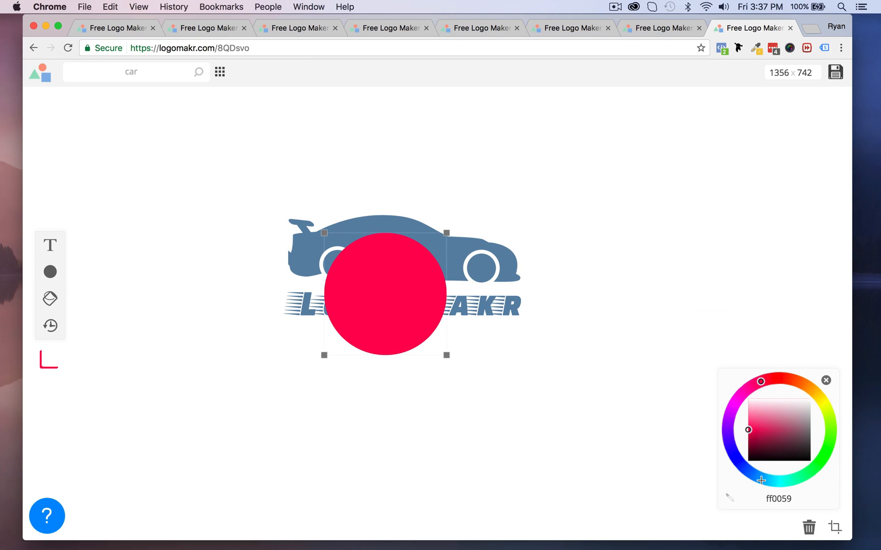
left_click(762, 480)
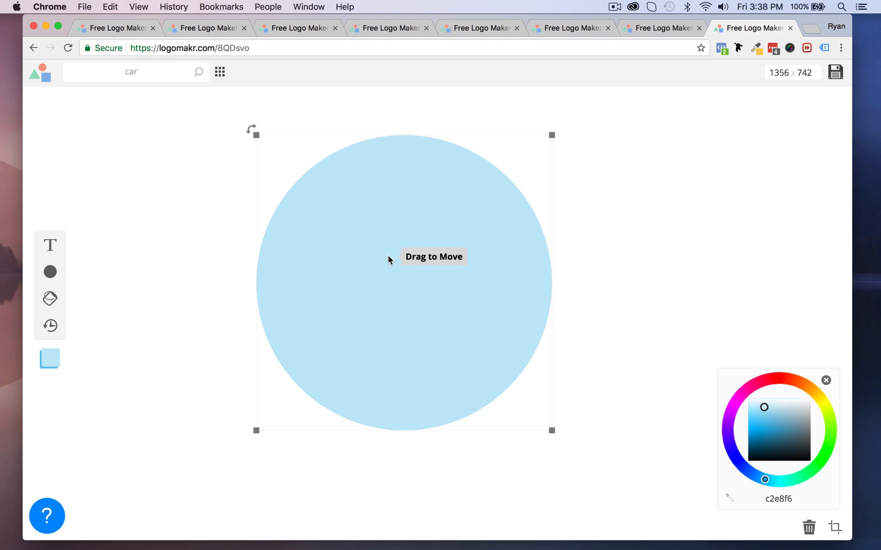
right_click(389, 259)
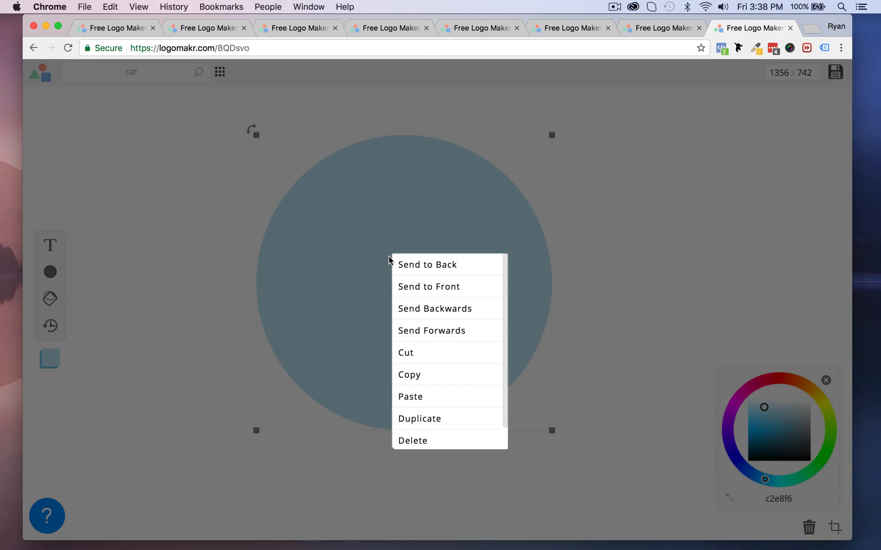
mouse_move(427, 265)
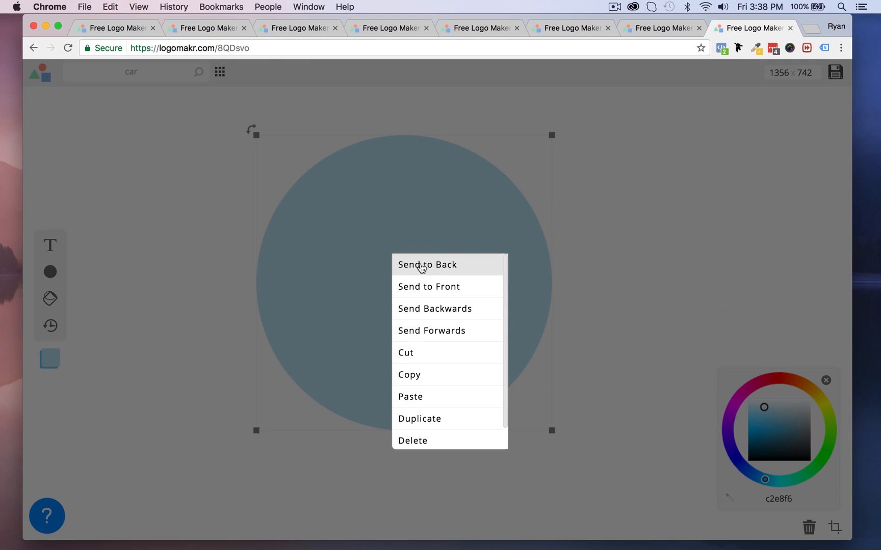
left_click(427, 264)
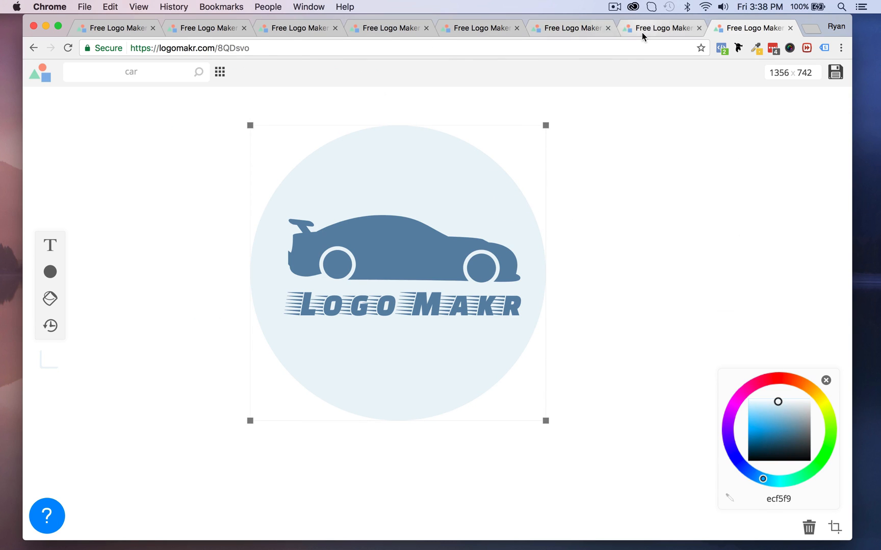
- Check the ringed bird example, then copy the car's steel-blue hex colour code
left_click(569, 28)
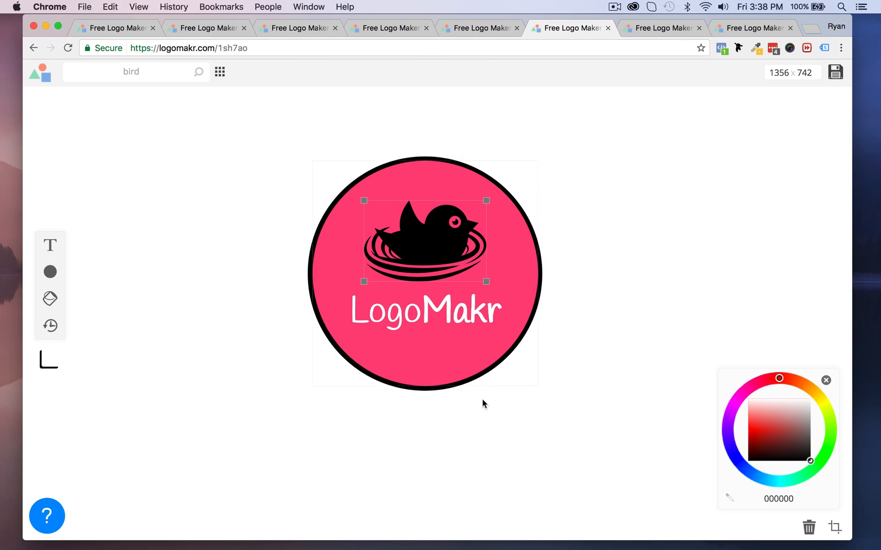
left_click(752, 28)
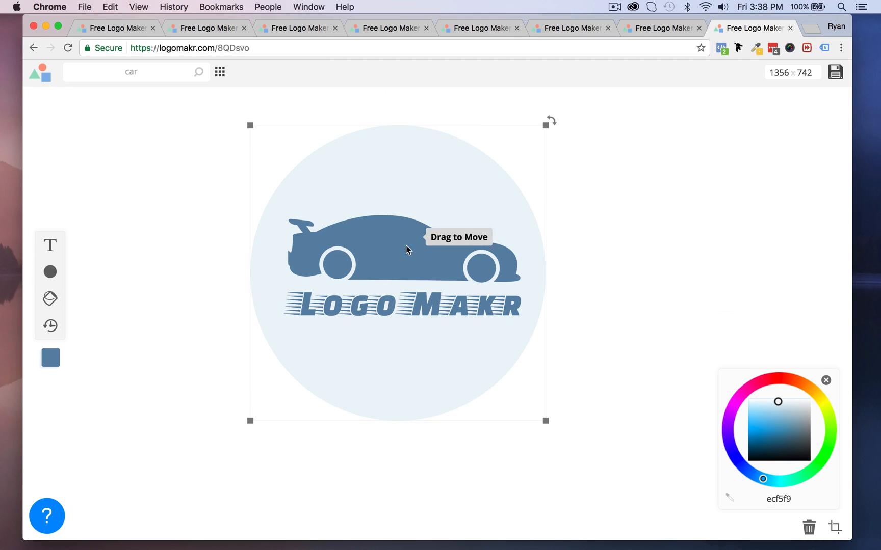
left_click(791, 428)
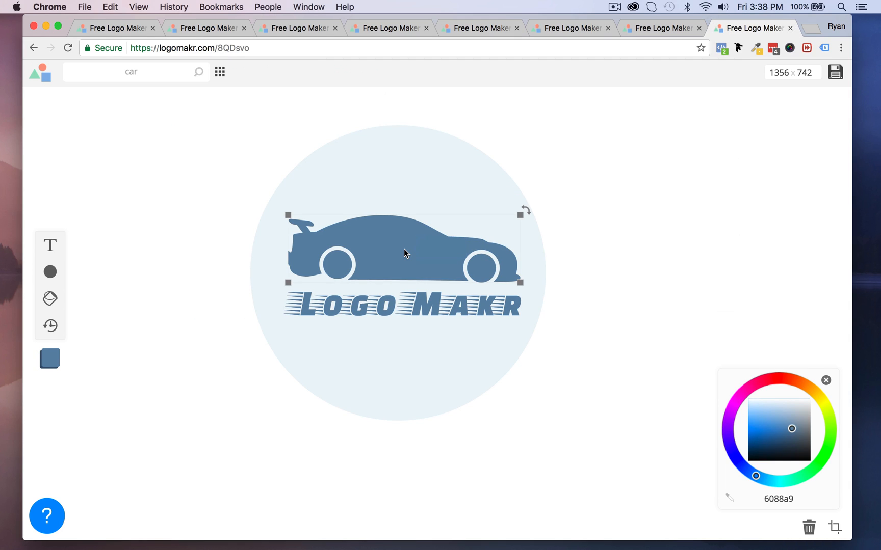
mouse_move(409, 267)
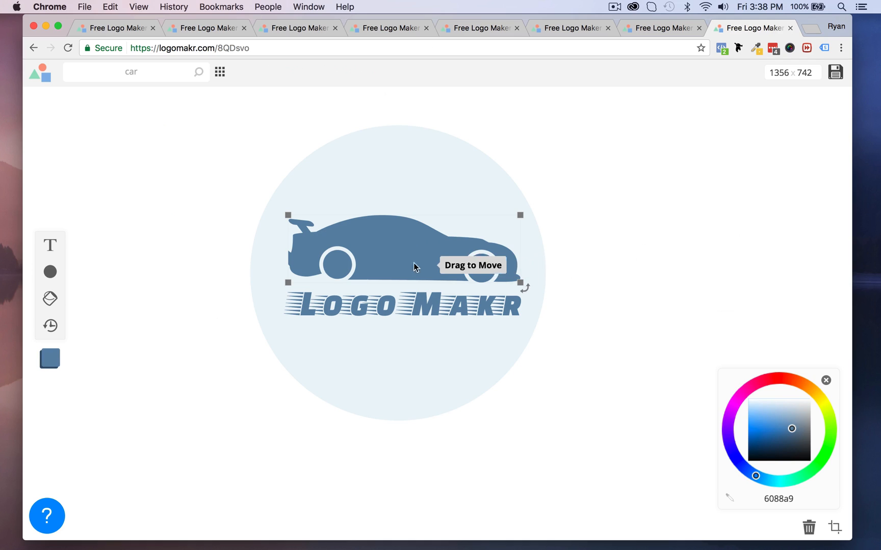
mouse_move(409, 260)
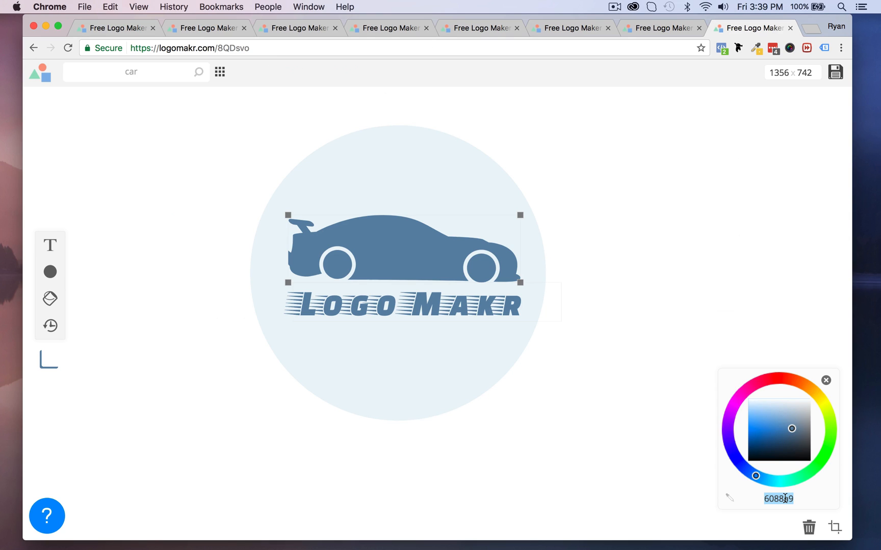
right_click(779, 499)
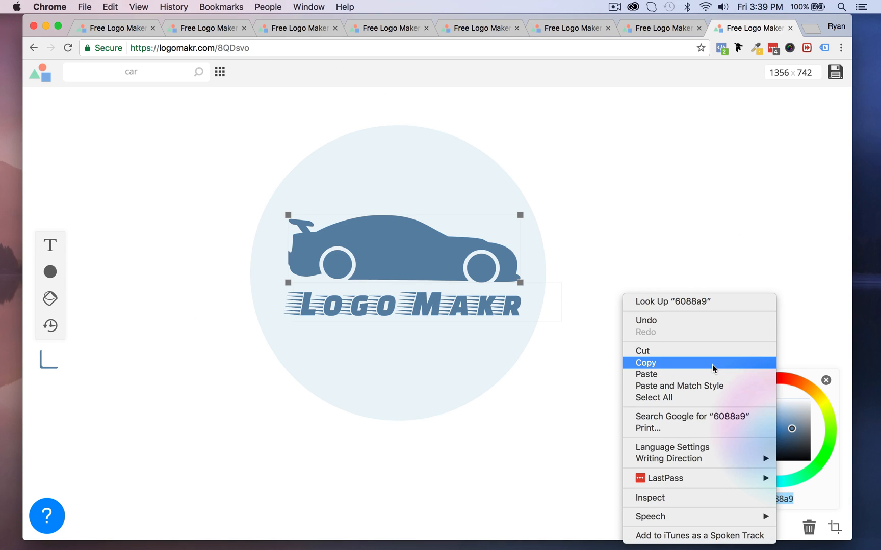
left_click(427, 161)
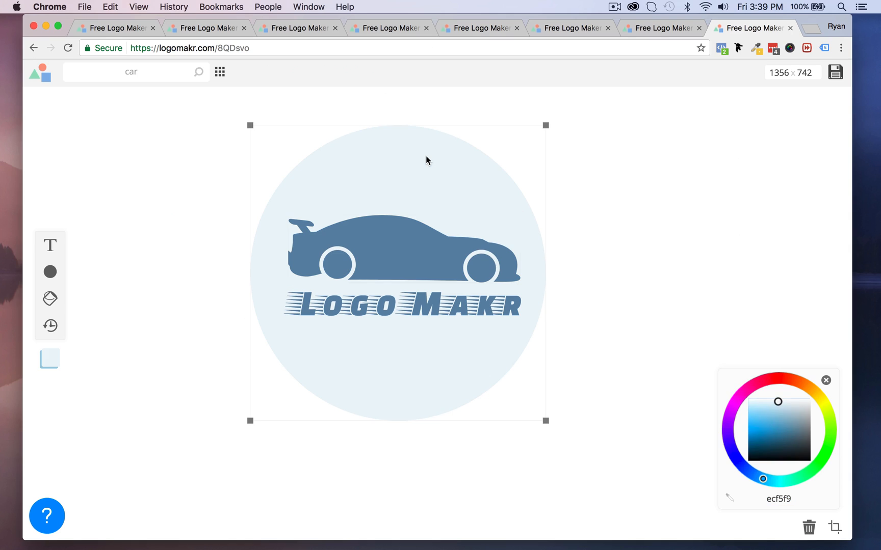
mouse_move(385, 172)
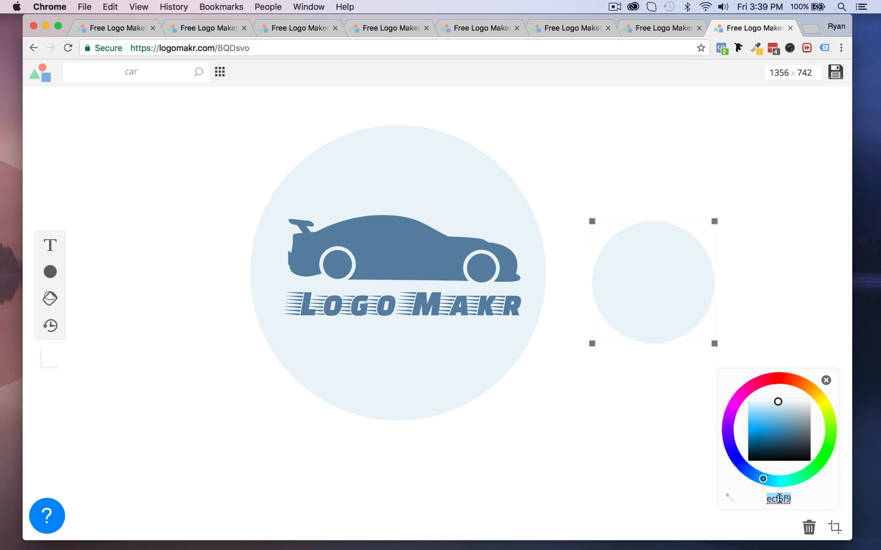
- Make the small circle steel blue, send it to the back, and centre it as a ring
left_click(792, 429)
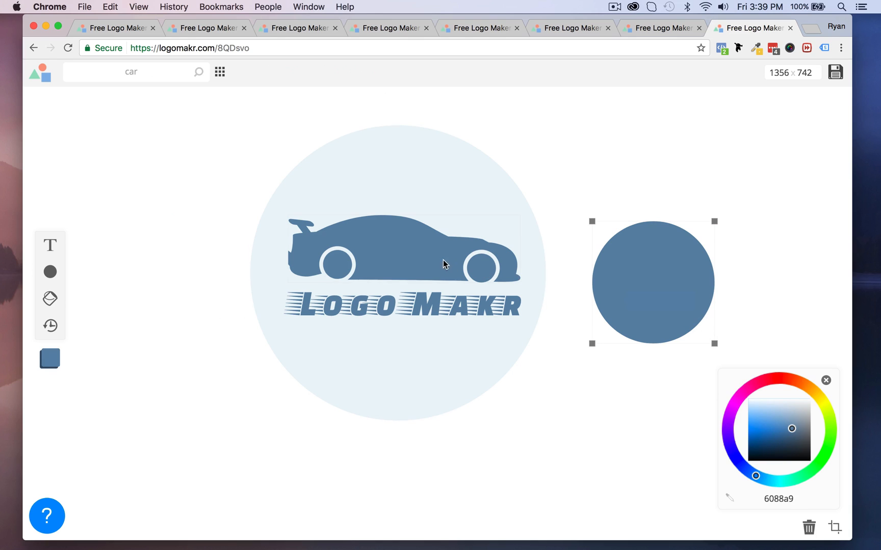
mouse_move(642, 275)
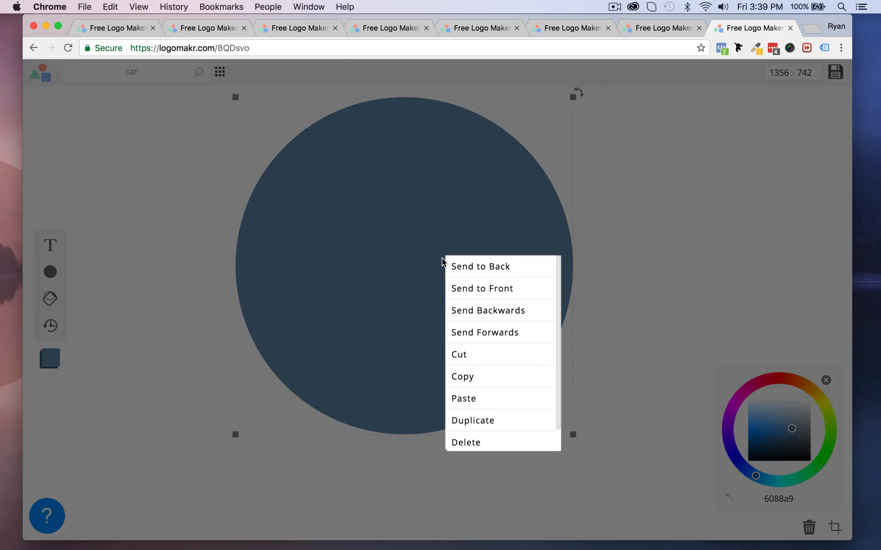
left_click(480, 266)
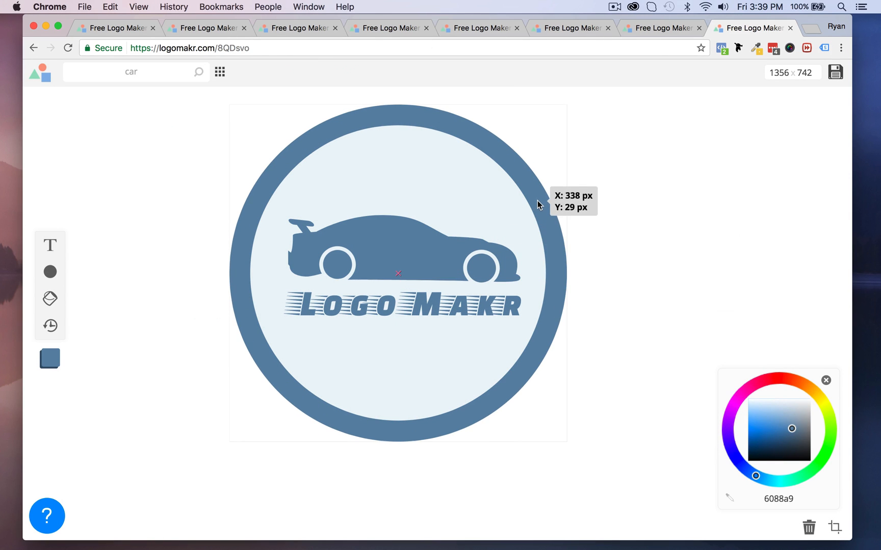
left_click(397, 274)
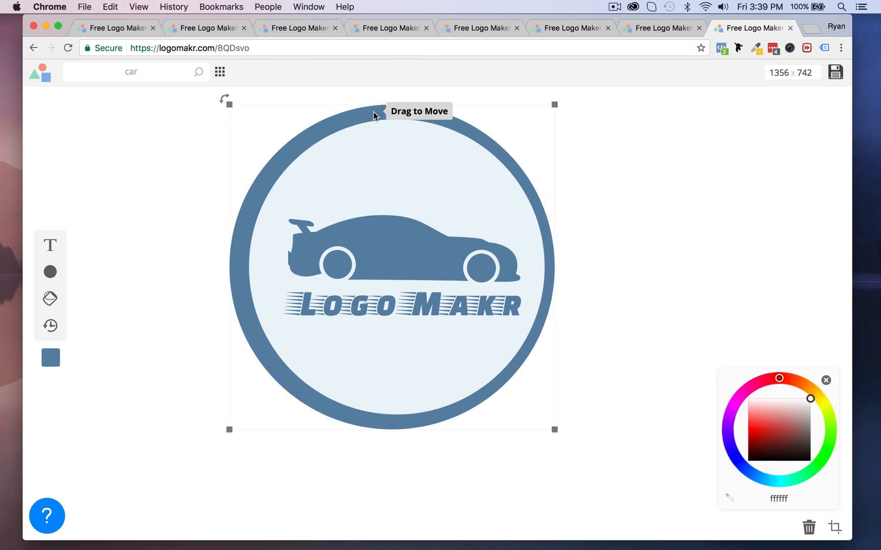
left_click(792, 428)
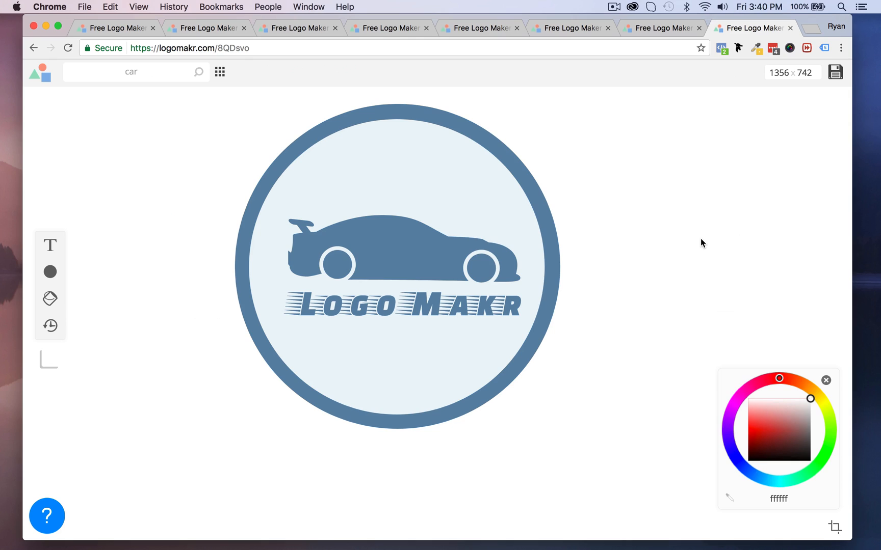
mouse_move(645, 312)
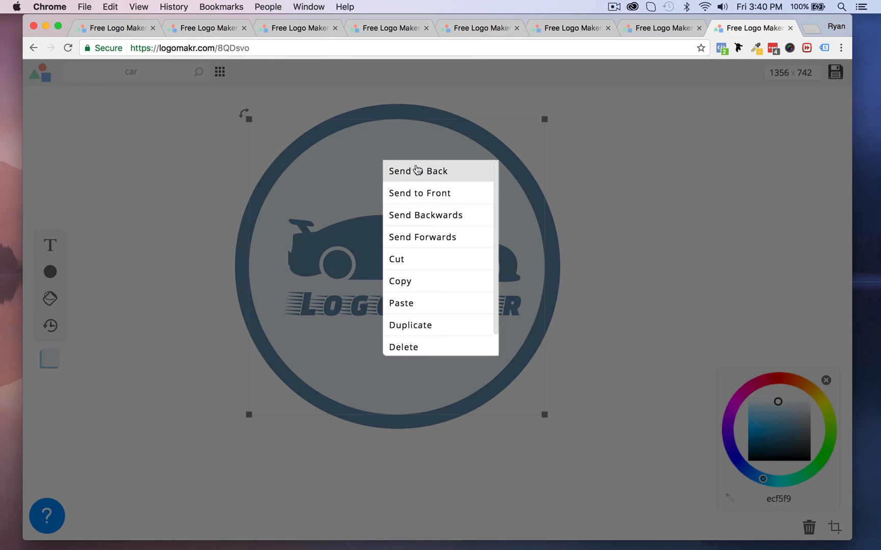
mouse_move(434, 259)
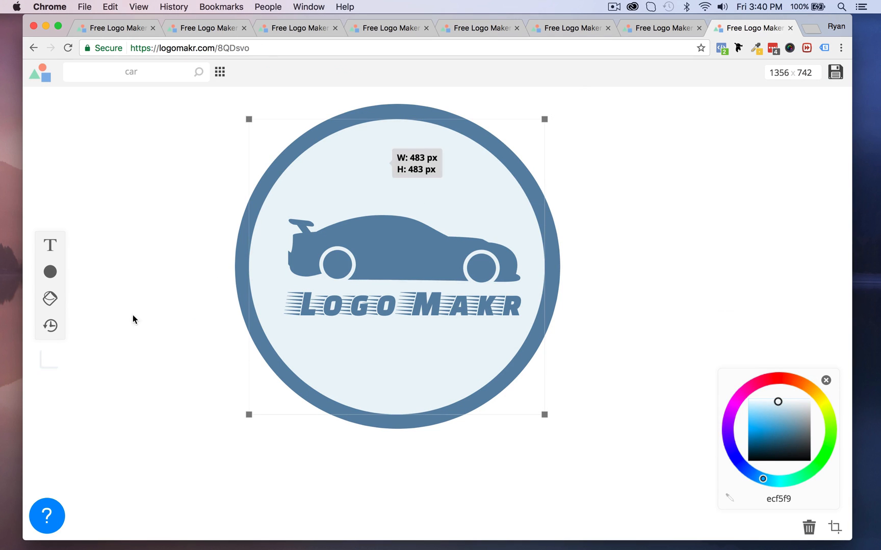
mouse_move(50, 326)
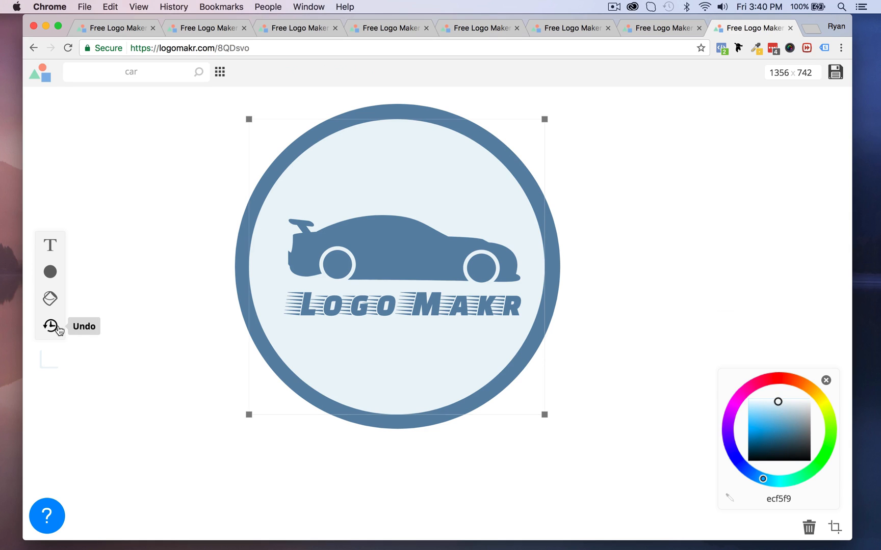